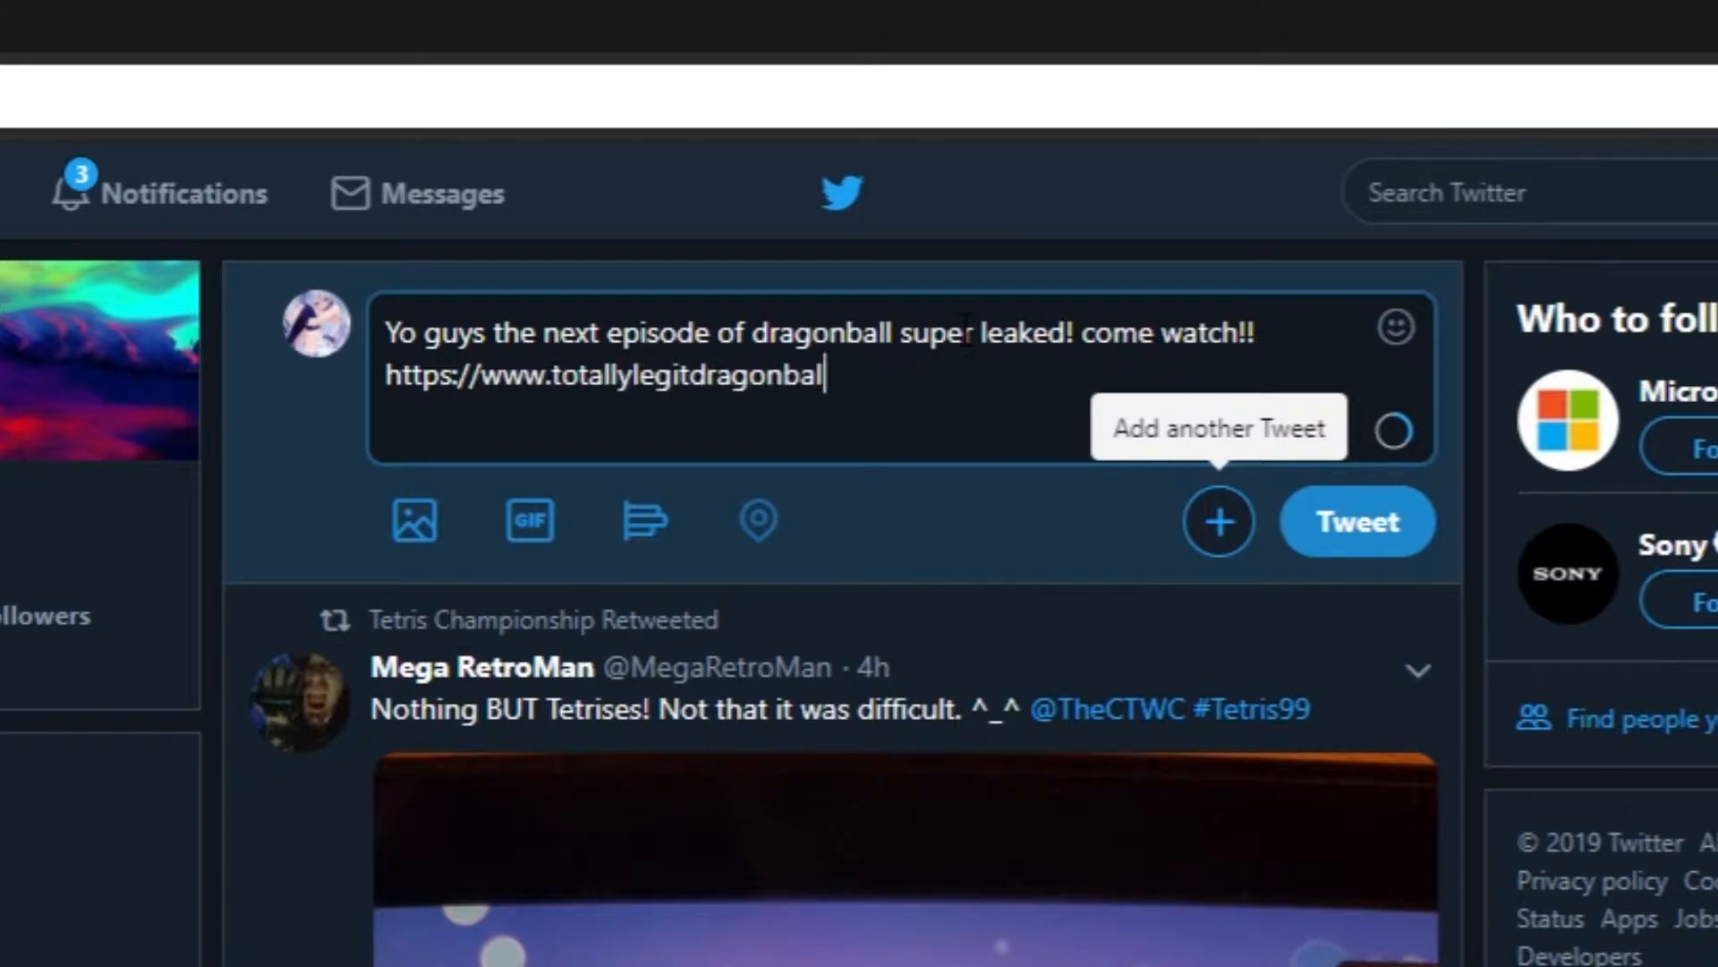
# Leave the drafted Dragon Ball tweet and bring up the Windows Start menu.
pyautogui.click(1357, 521)
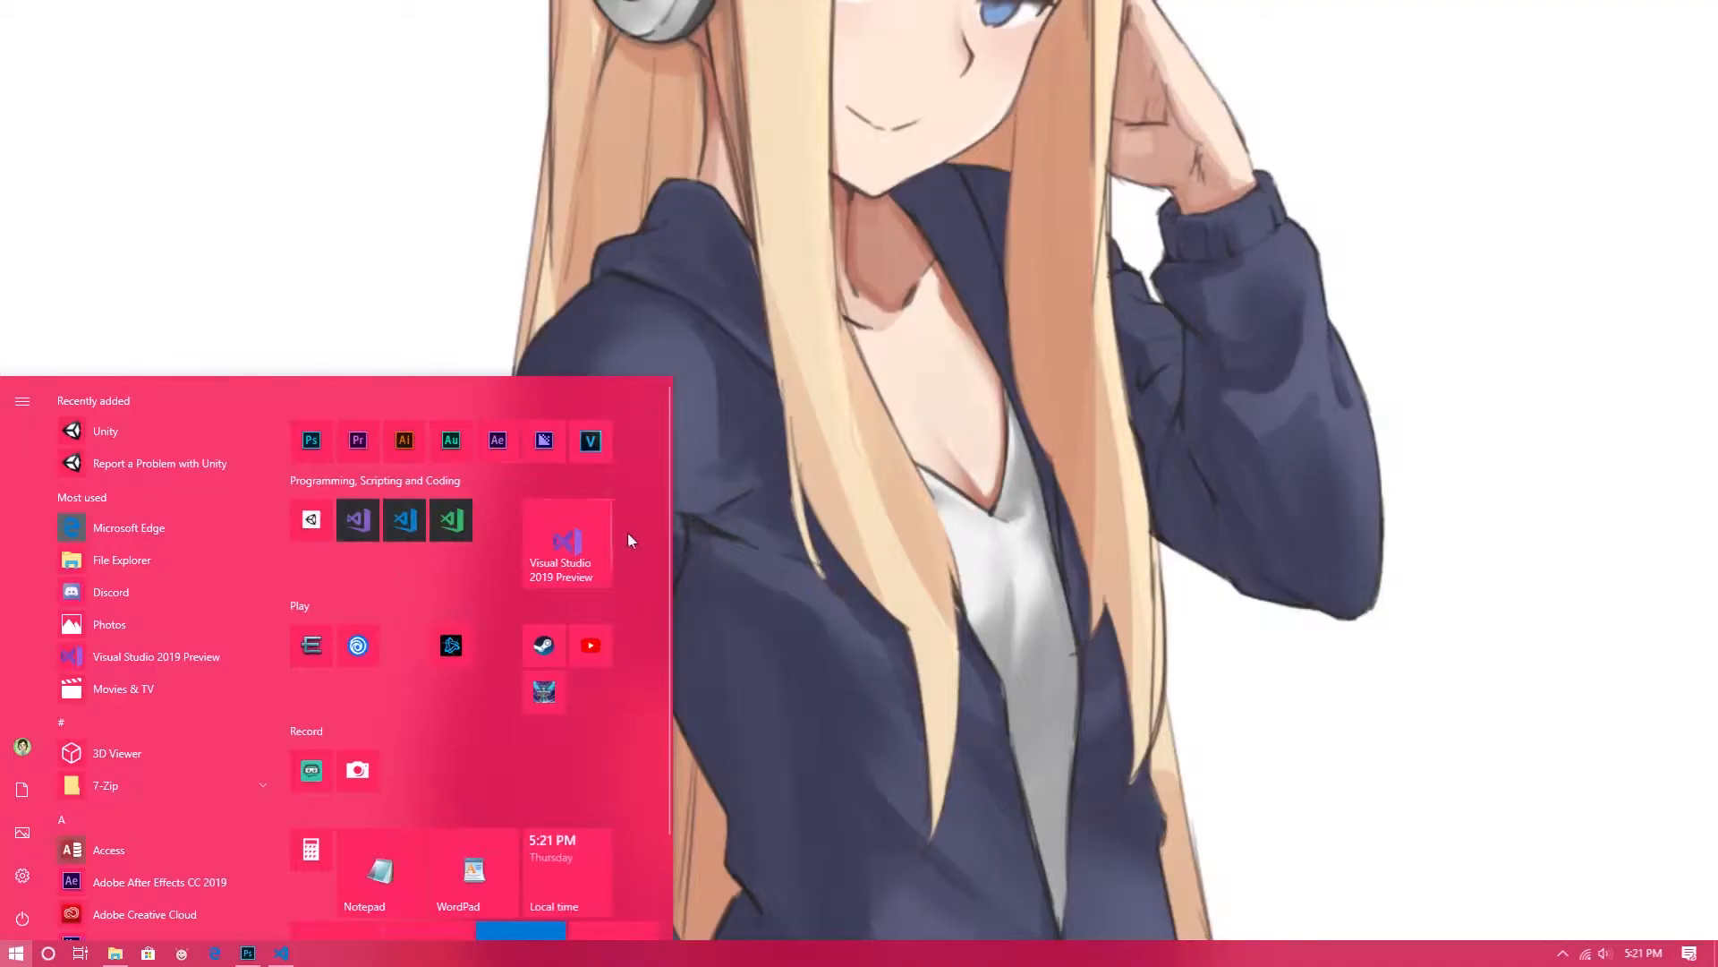
# Launch Visual Studio 2019 Preview with the eventhandler project from the Start menu.
pyautogui.click(566, 544)
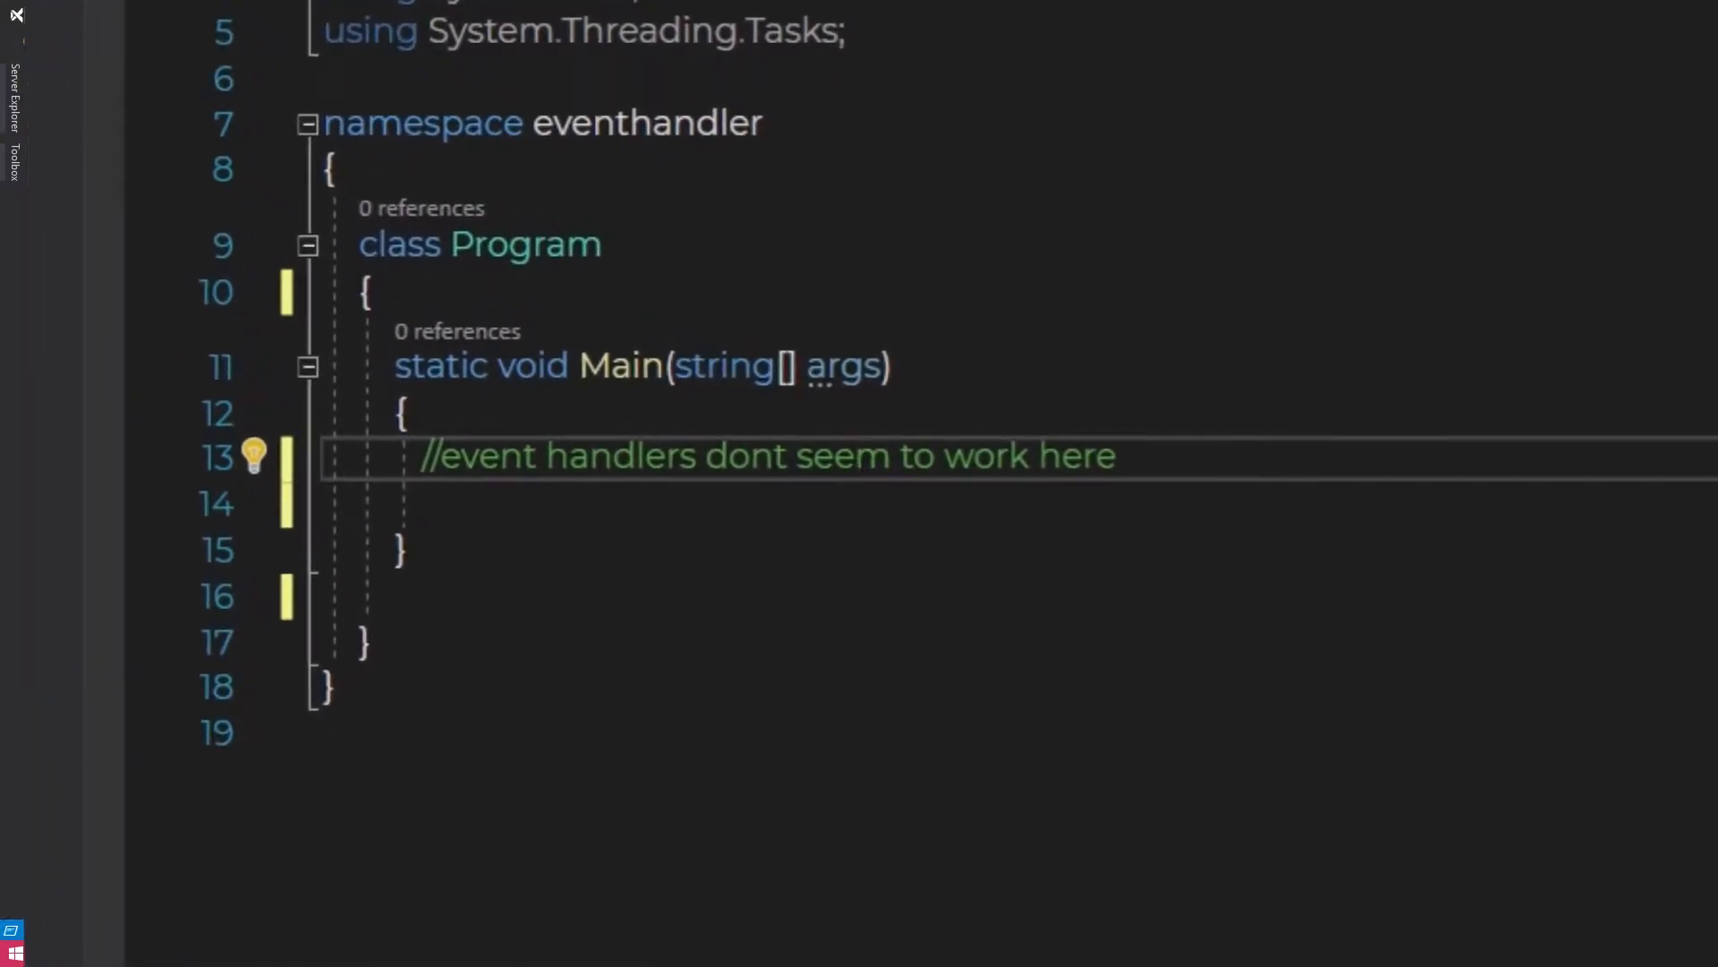
# Add a new class file named Eventsandstuff.cs to the eventhandler project.
pyautogui.click(164, 16)
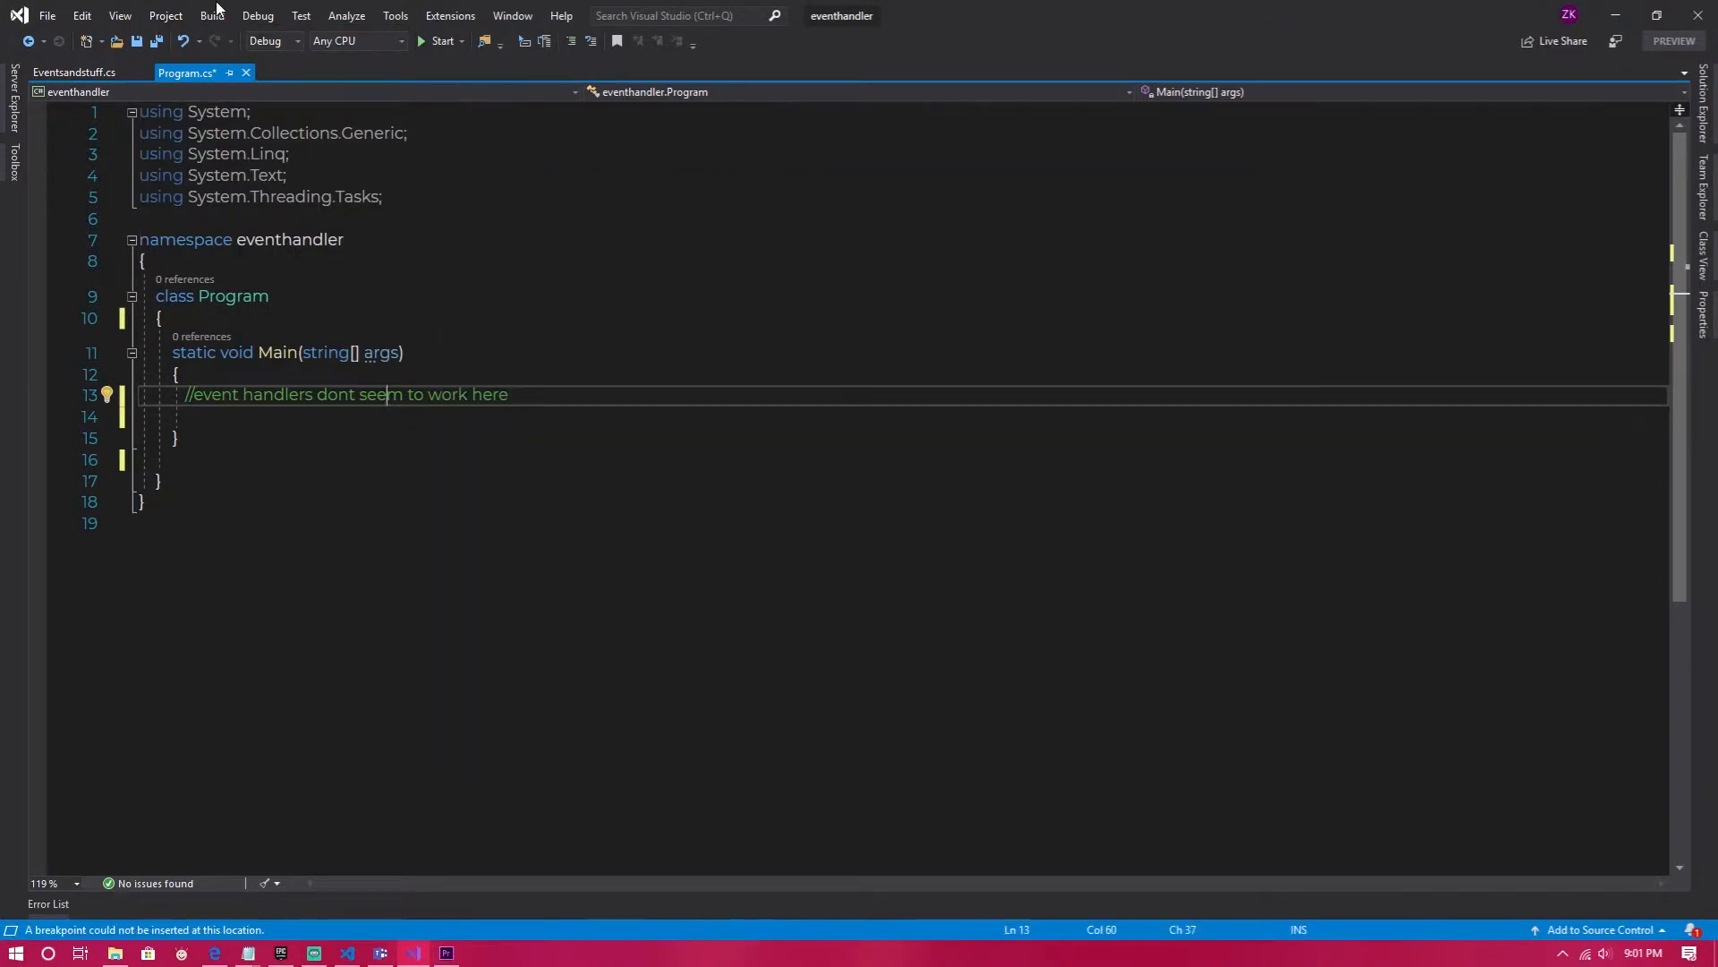
pyautogui.click(165, 16)
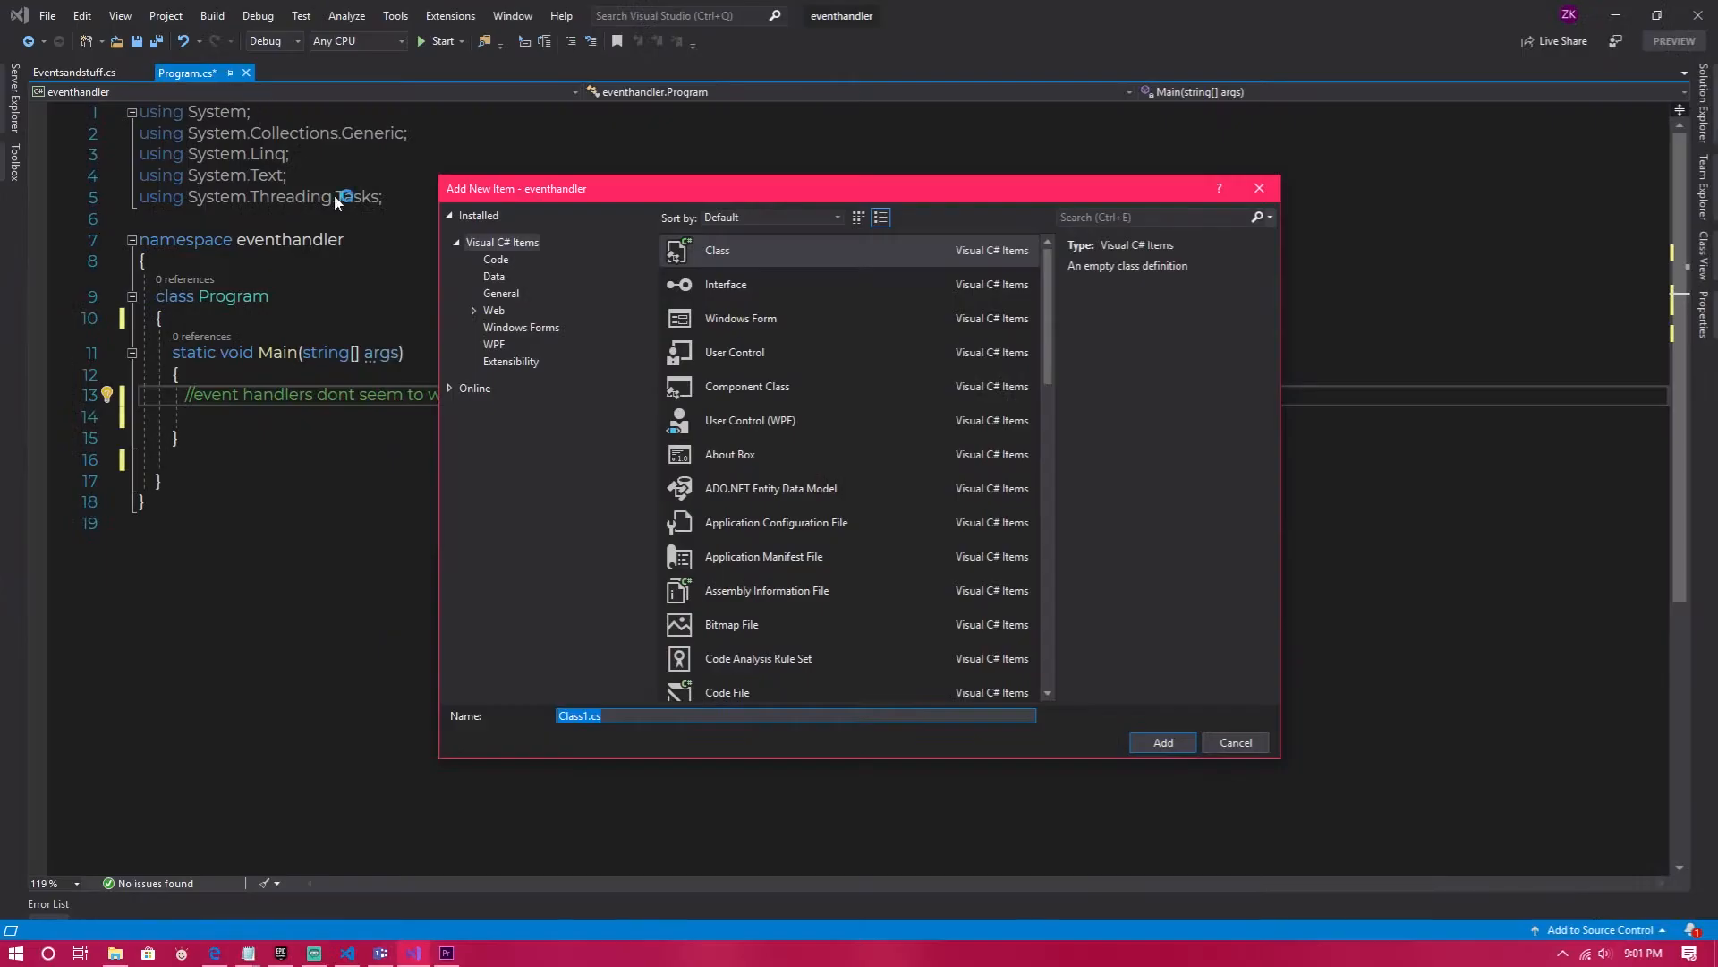
pyautogui.write('Eventsands')
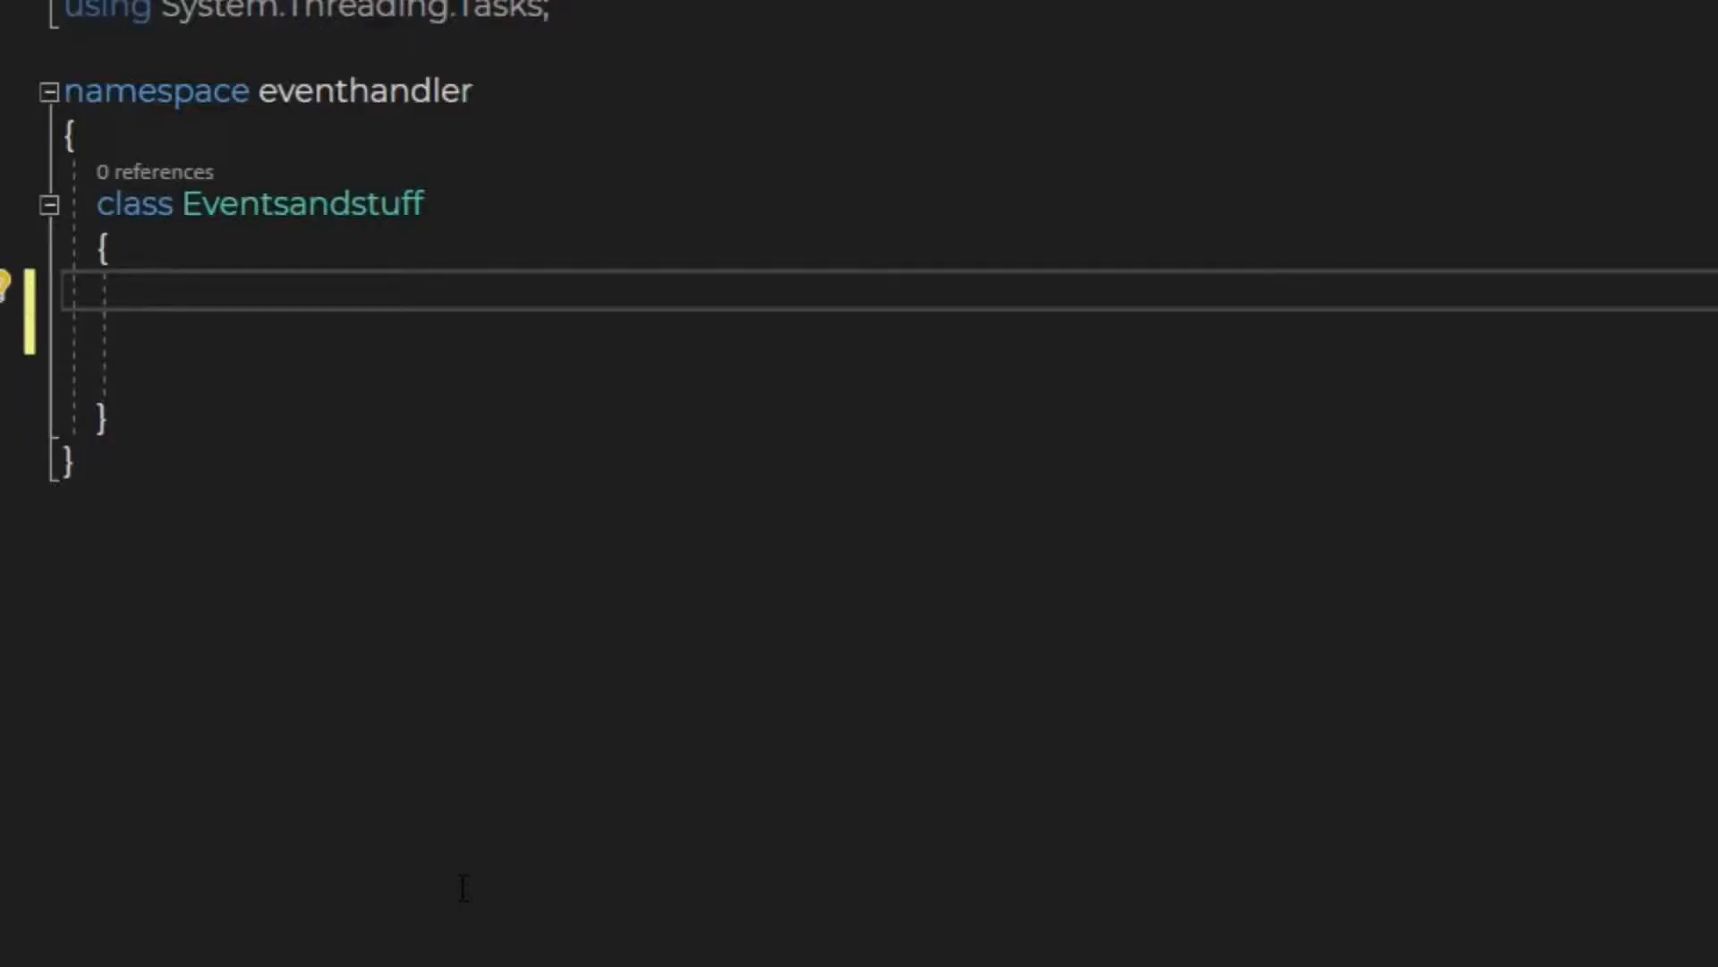
# Declare a public event EventHandler reset and begin a doloop method in Eventsandstuff.
pyautogui.write('public')
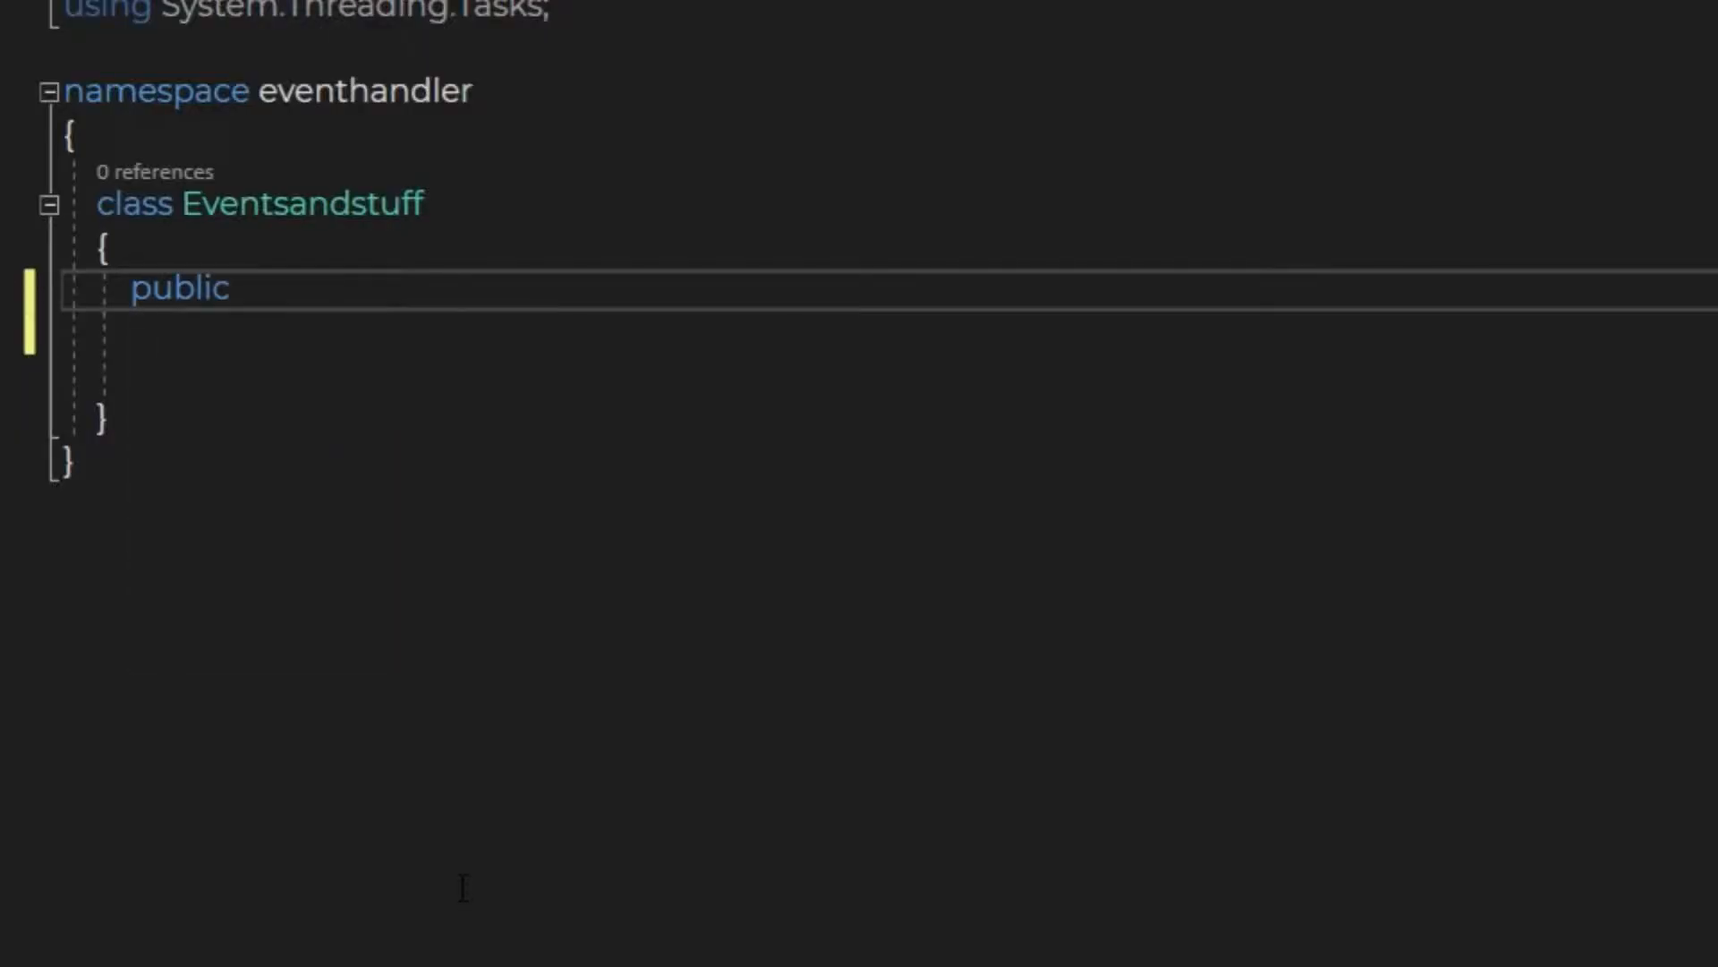
pyautogui.write('event ev')
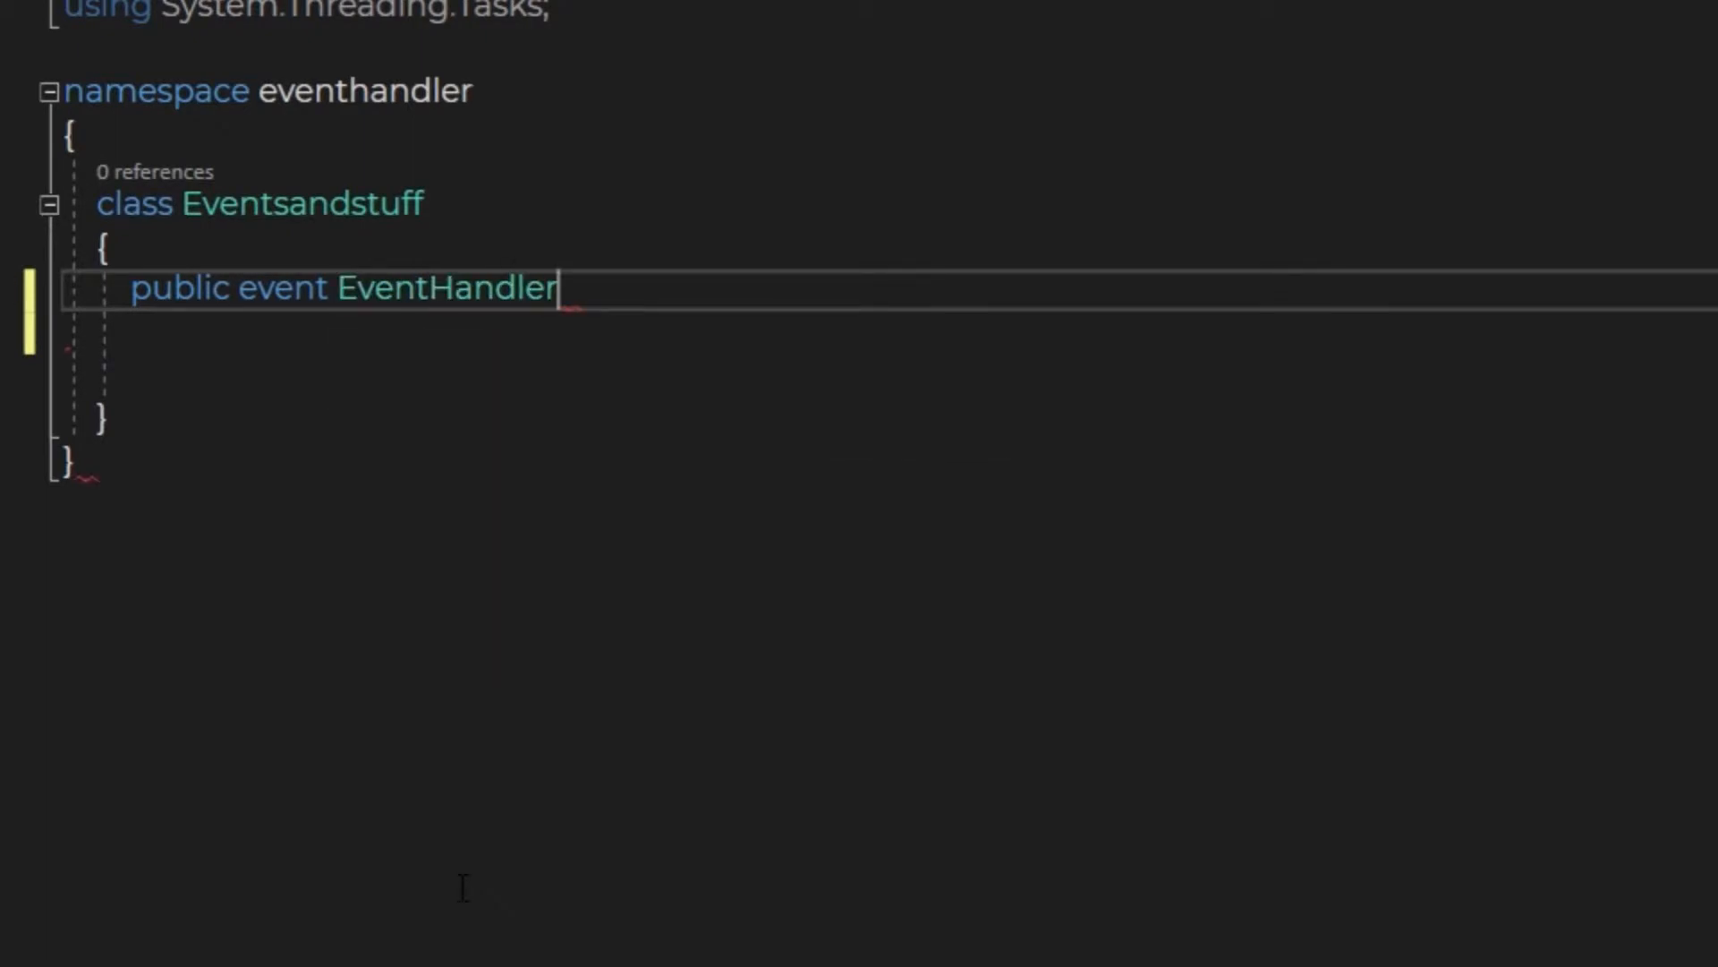
pyautogui.write('reset;')
pyautogui.click(886, 374)
pyautogui.write('public void do')
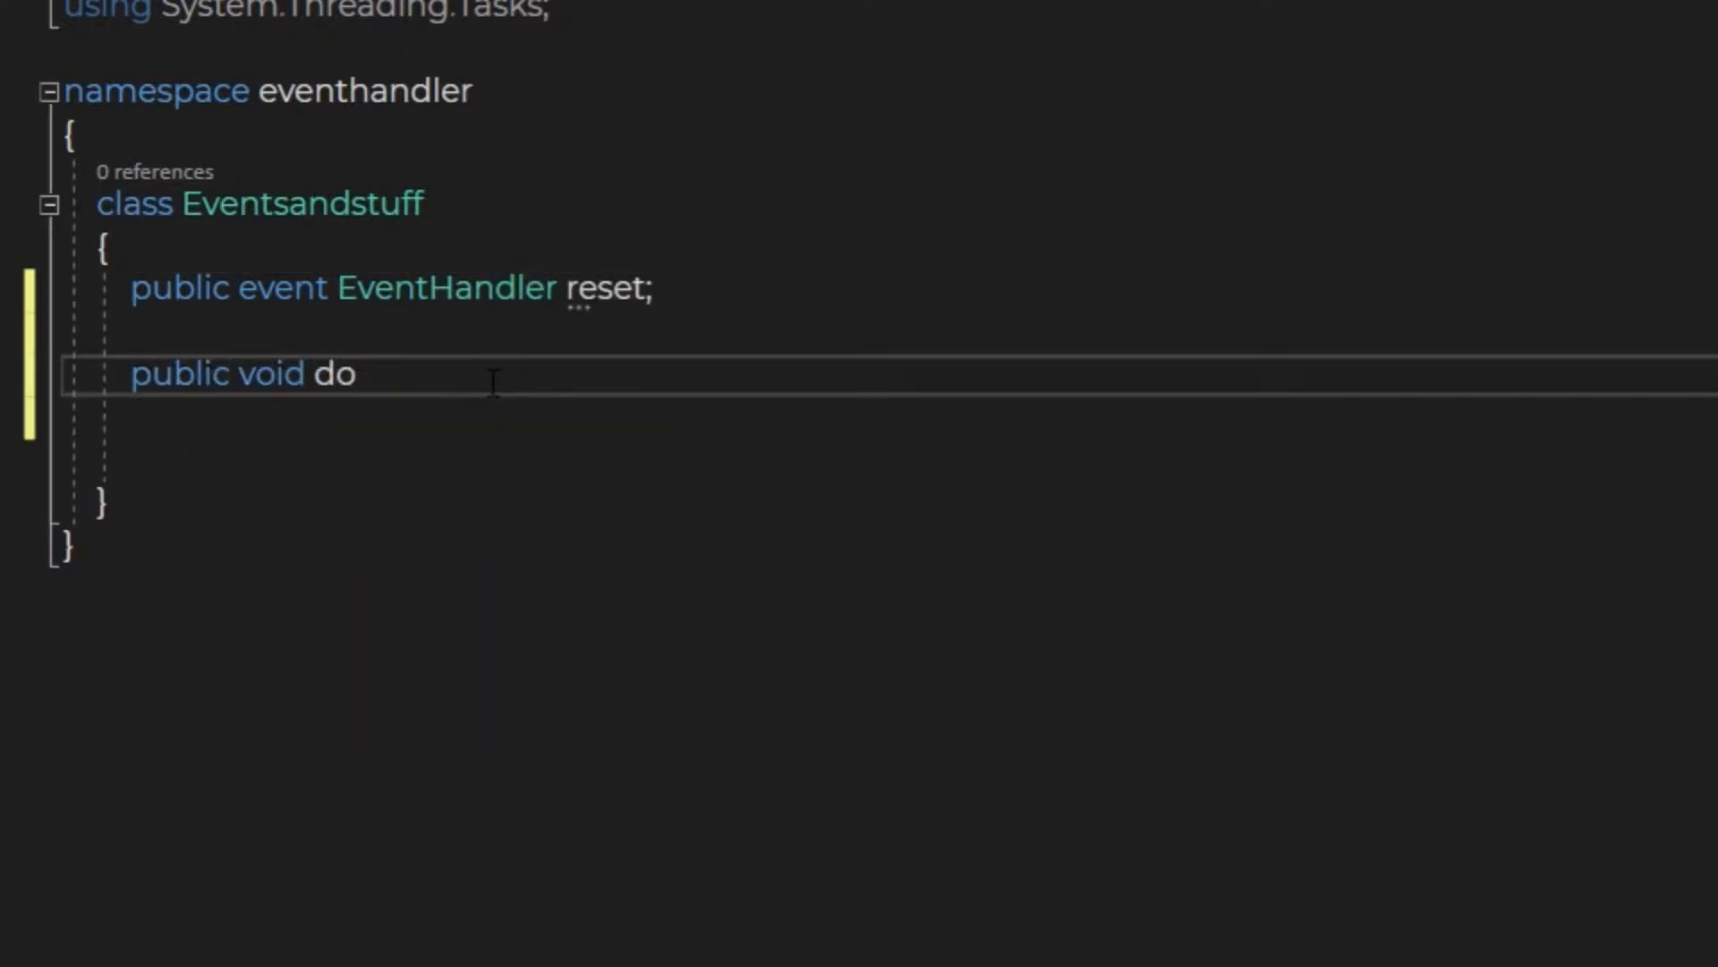
pyautogui.write('loop()')
pyautogui.write('int co')
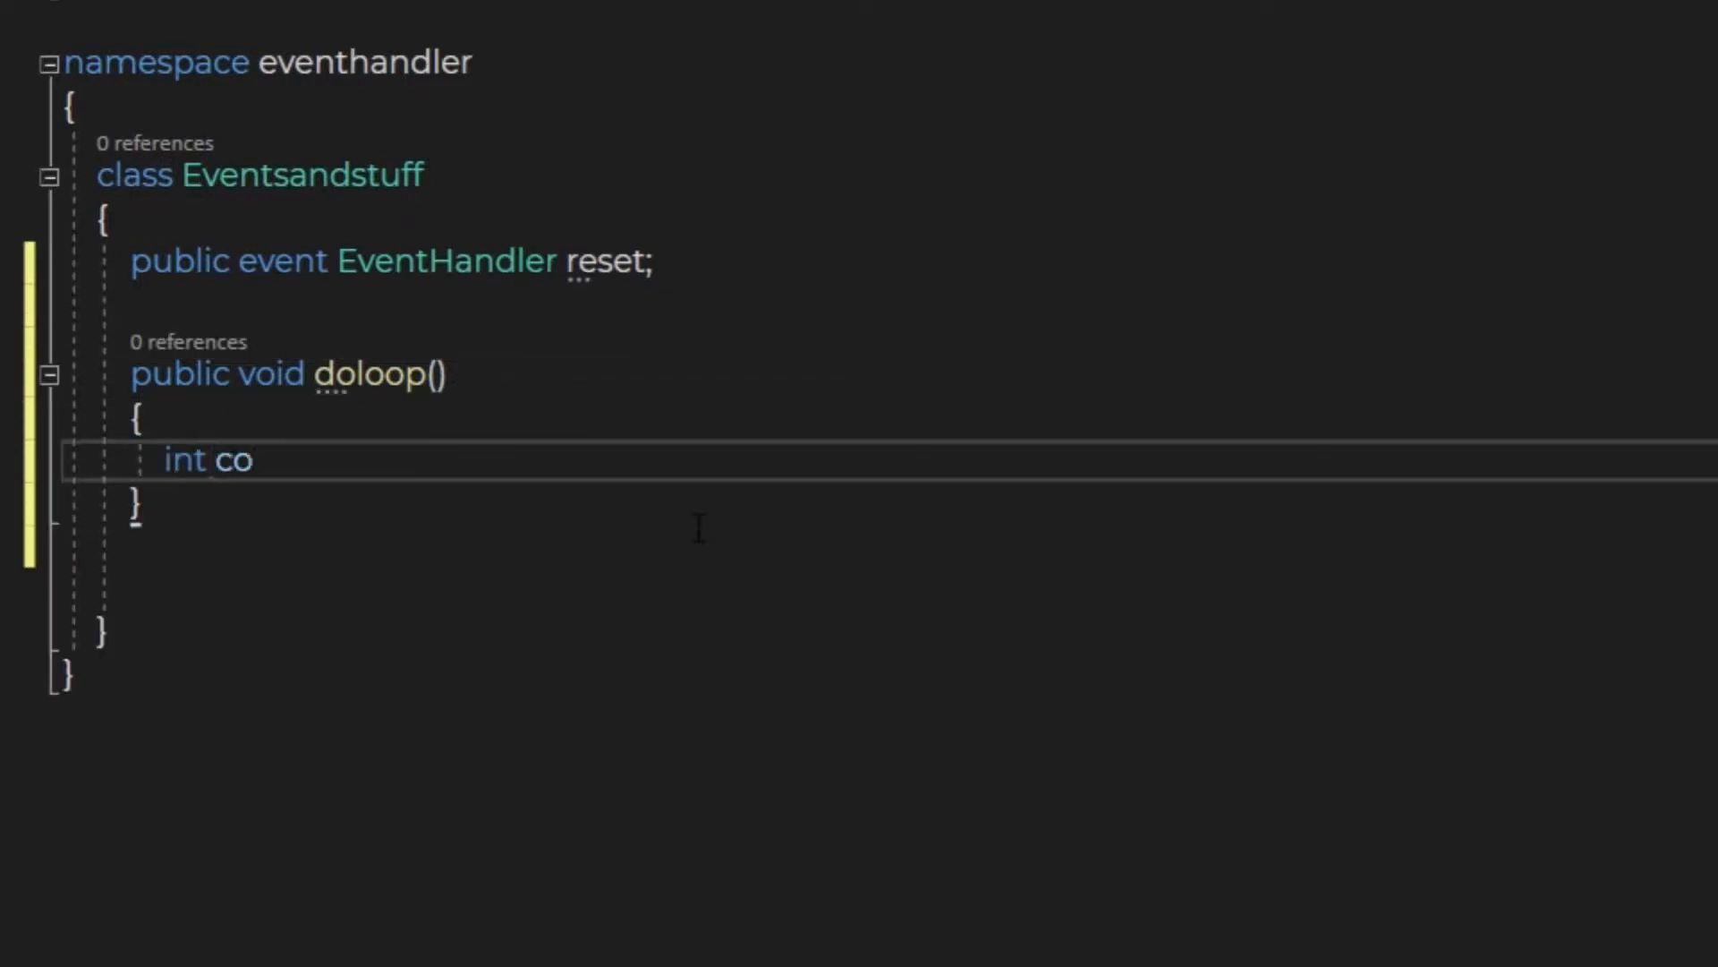
# Write the endless loop that increments count and resets it when it reaches 100.
pyautogui.write('unt = 0;')
pyautogui.write('while (true')
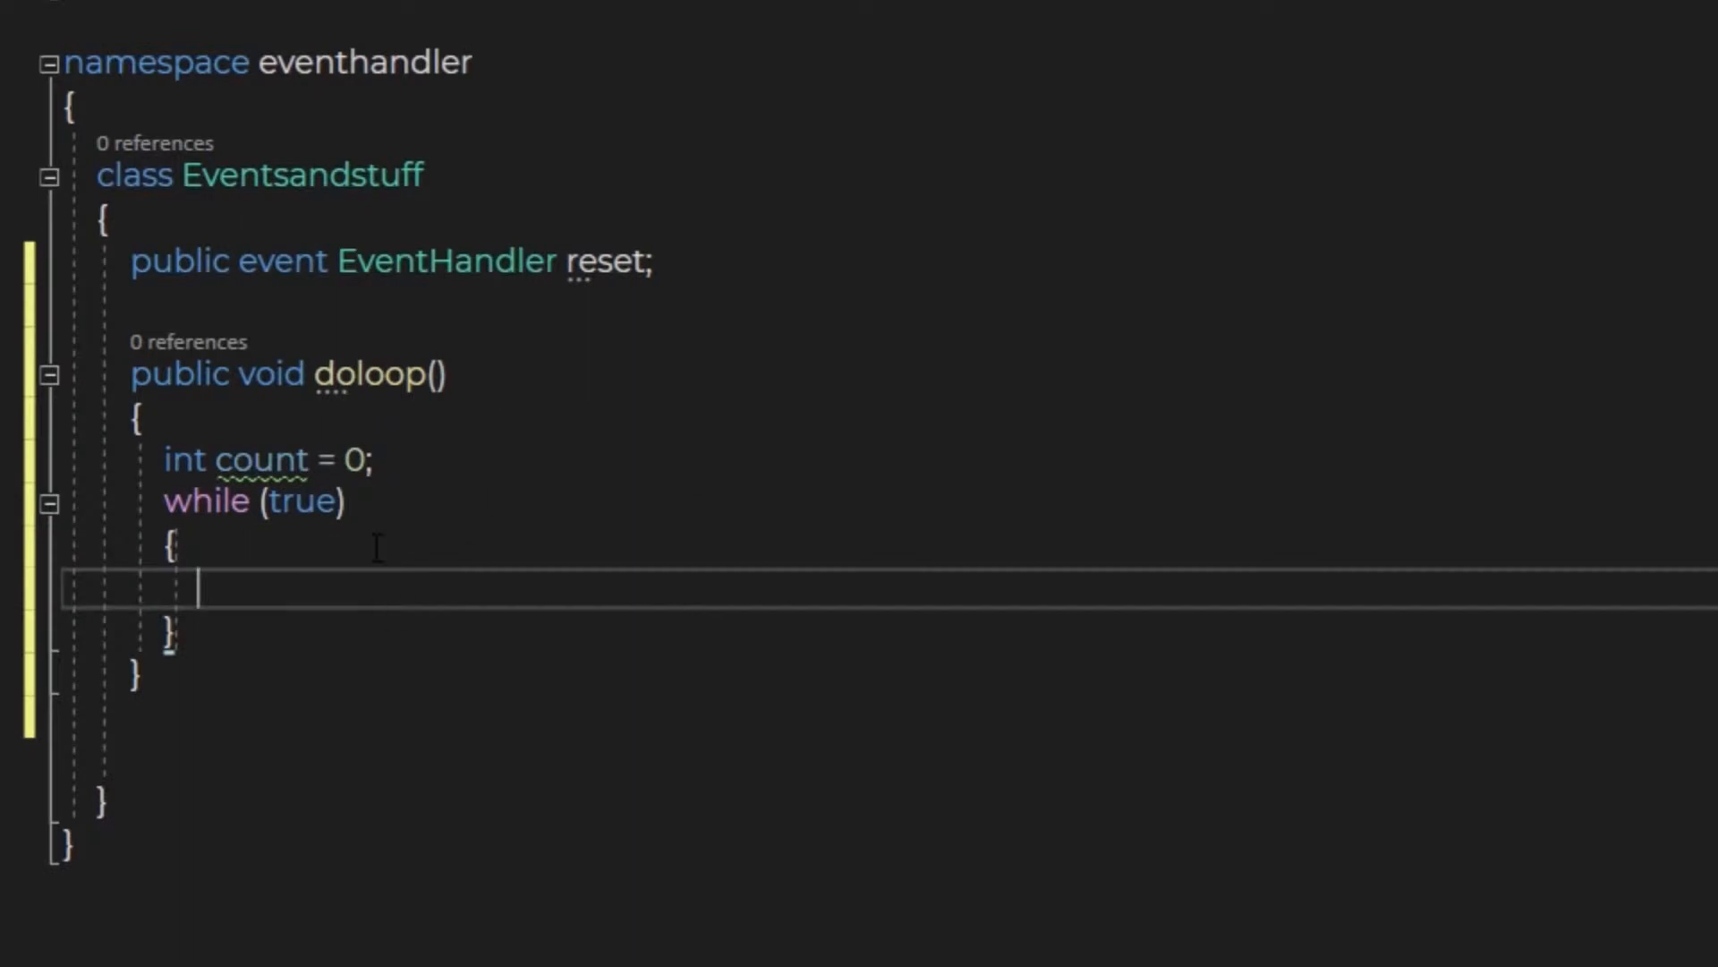
pyautogui.write('count')
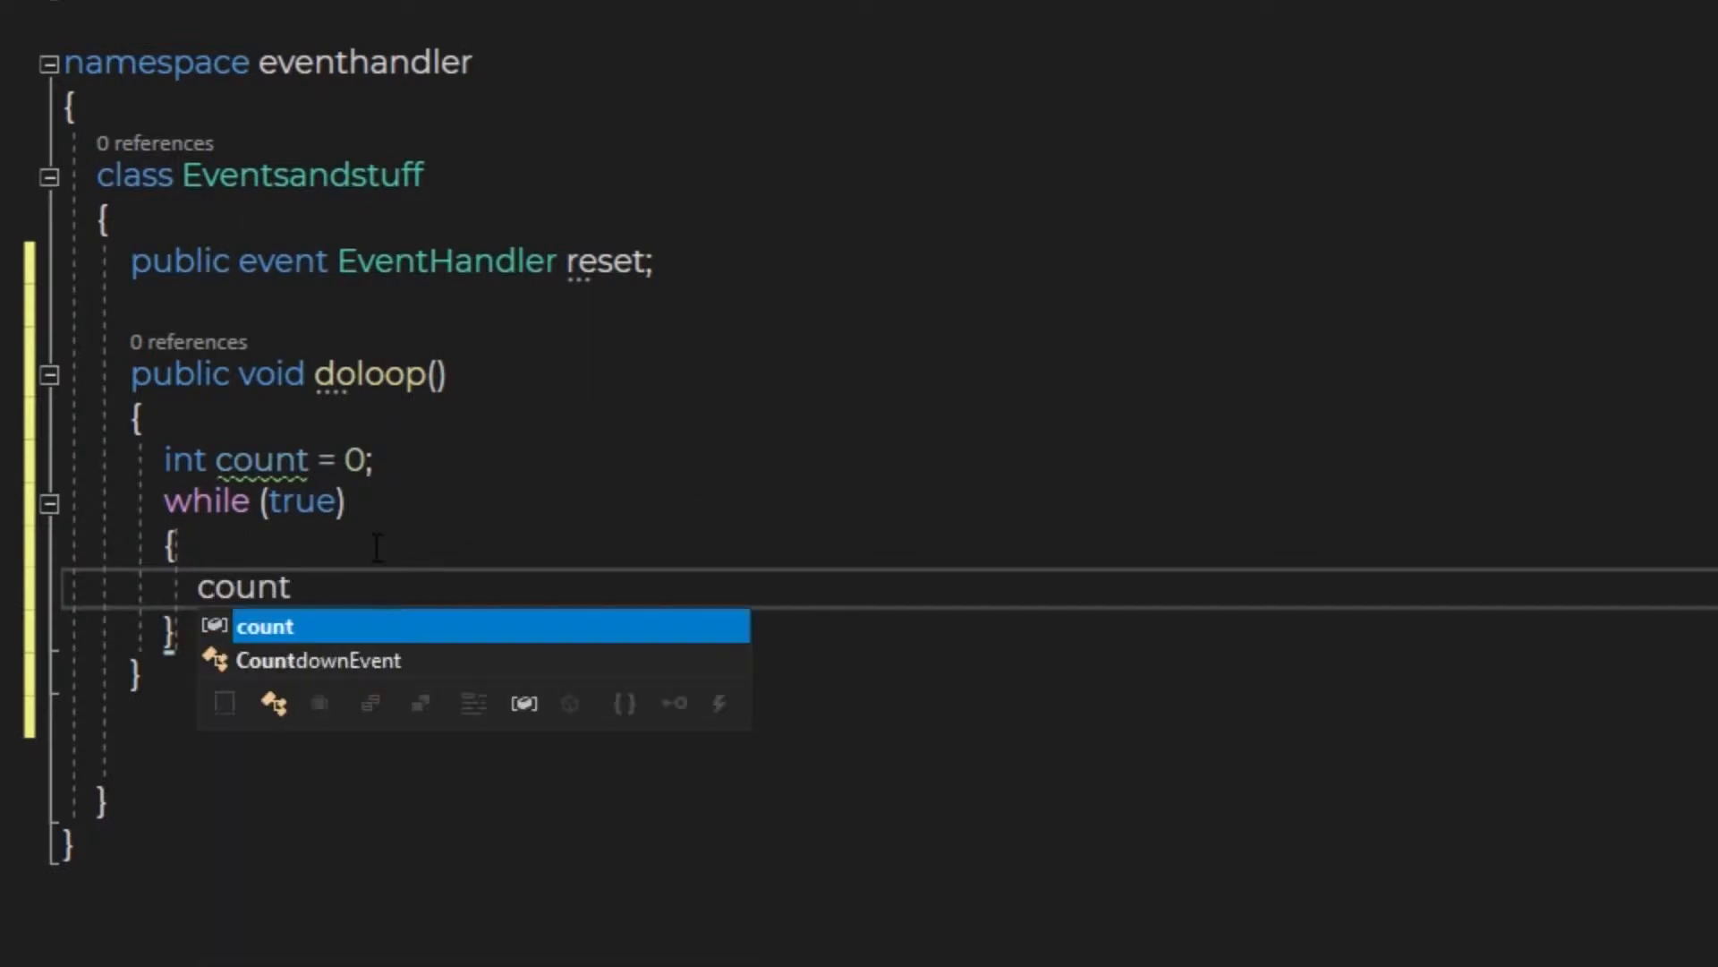
pyautogui.write('++;')
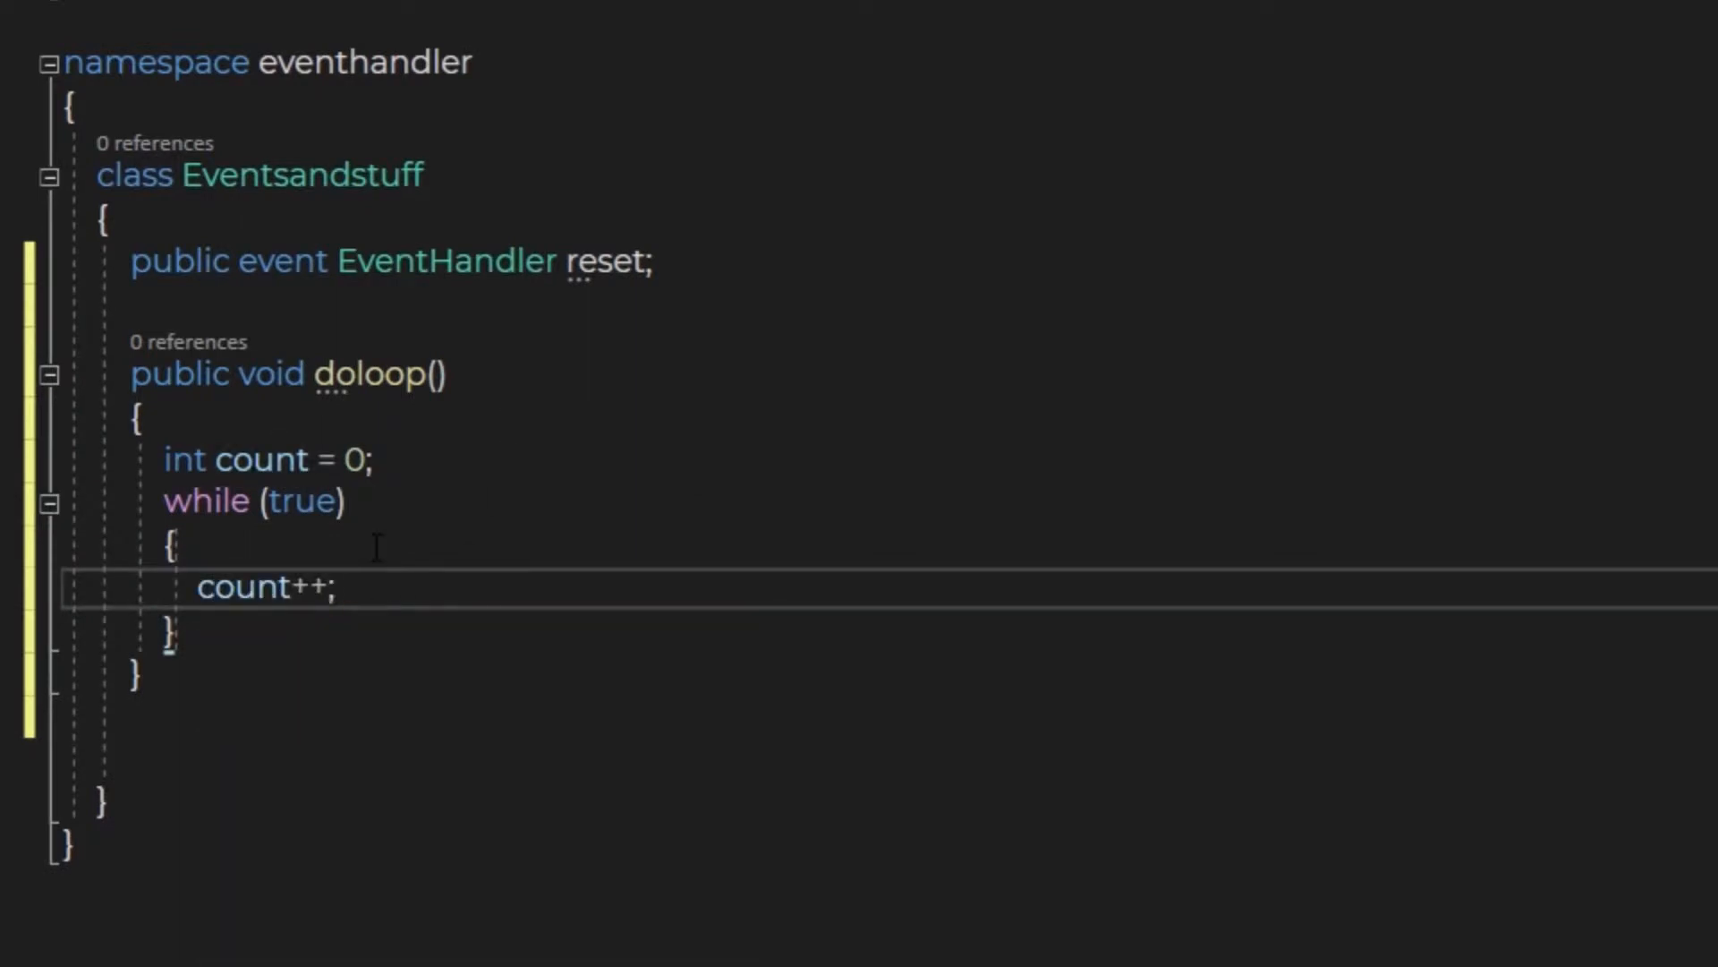
pyautogui.write('if (count )')
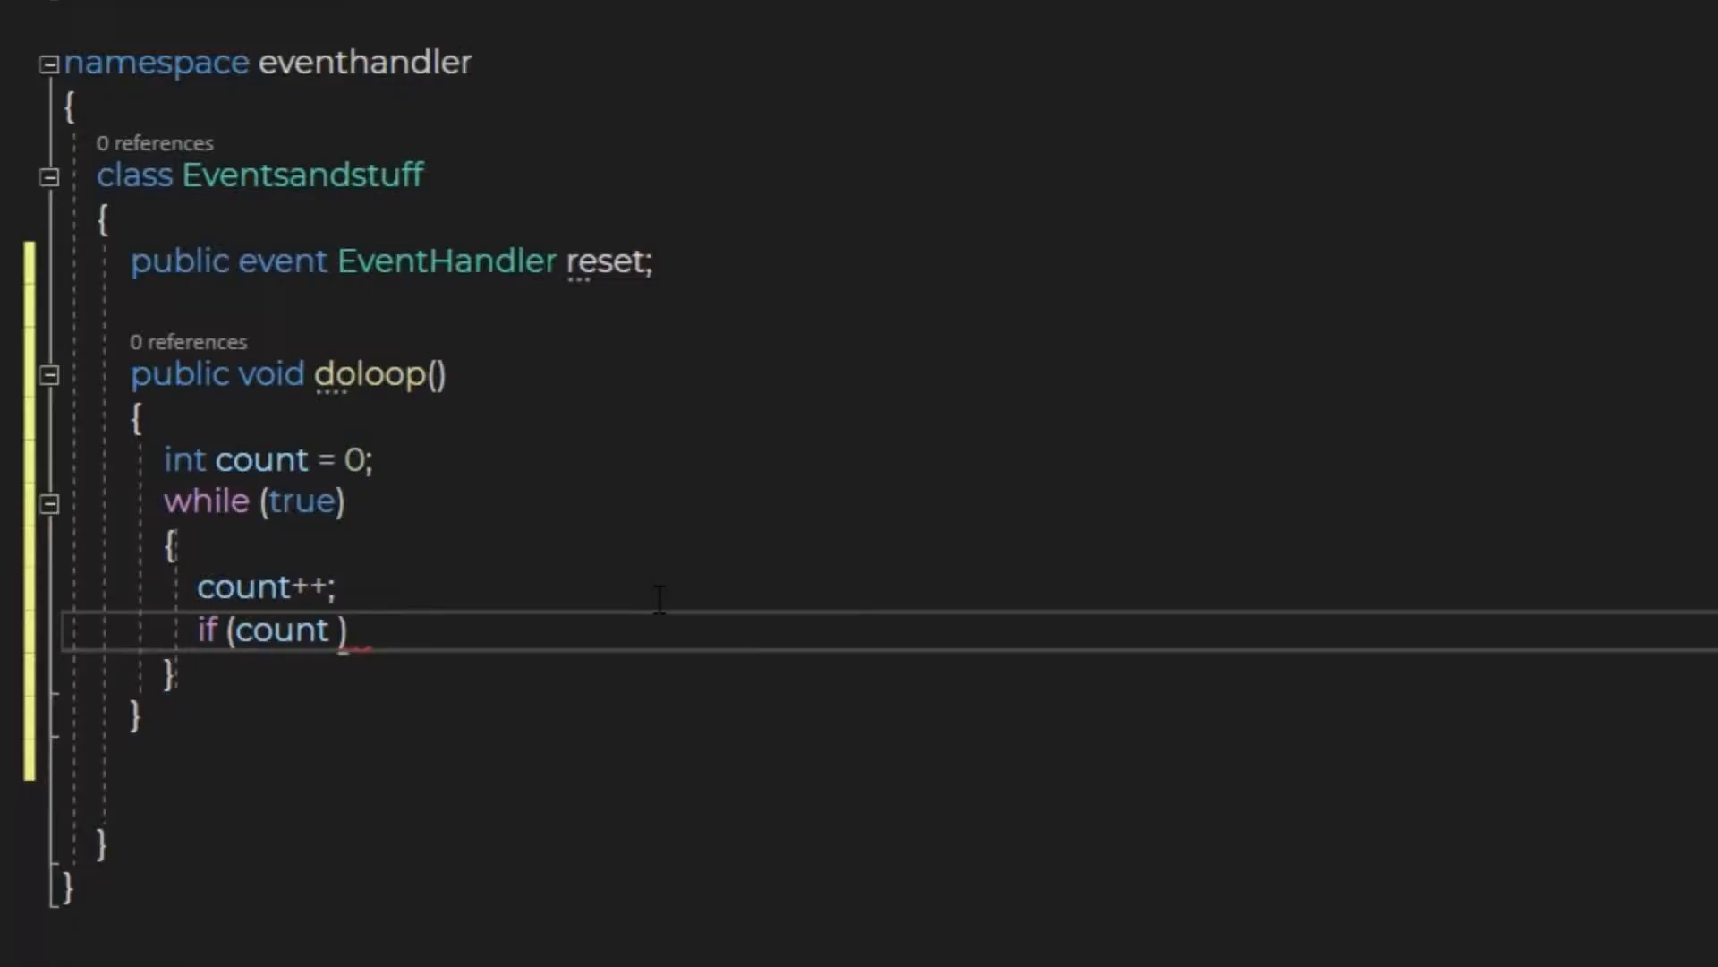
pyautogui.write('>=')
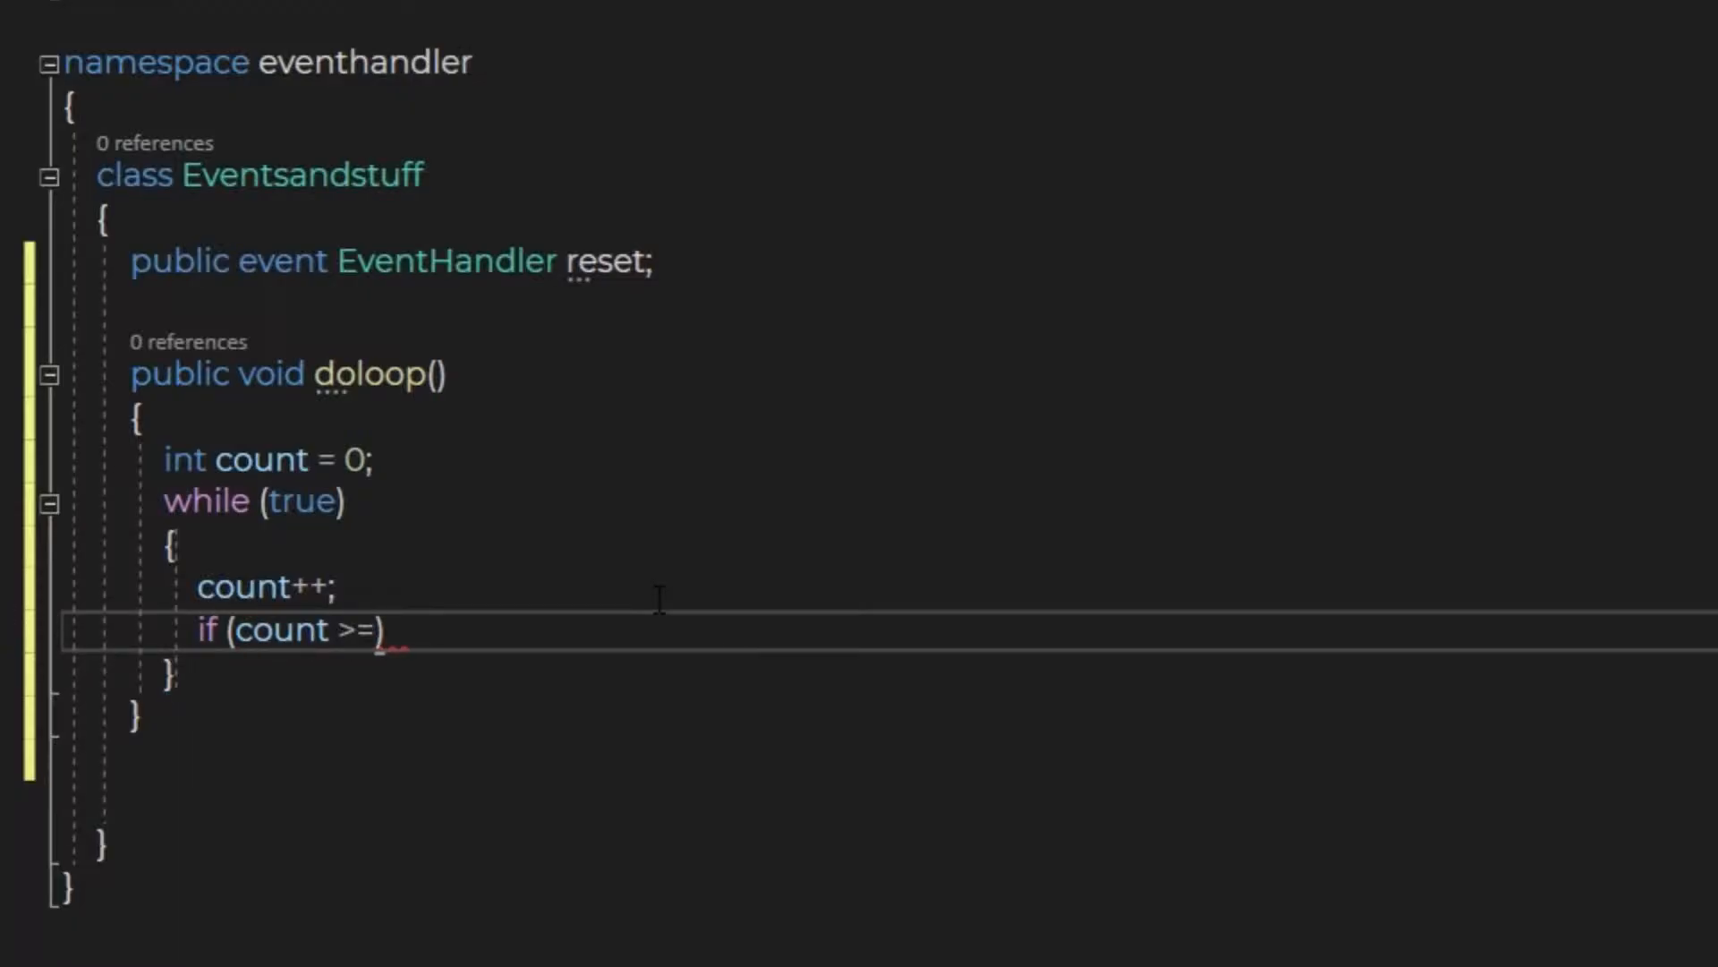
pyautogui.write('100')
pyautogui.write('count = 0;')
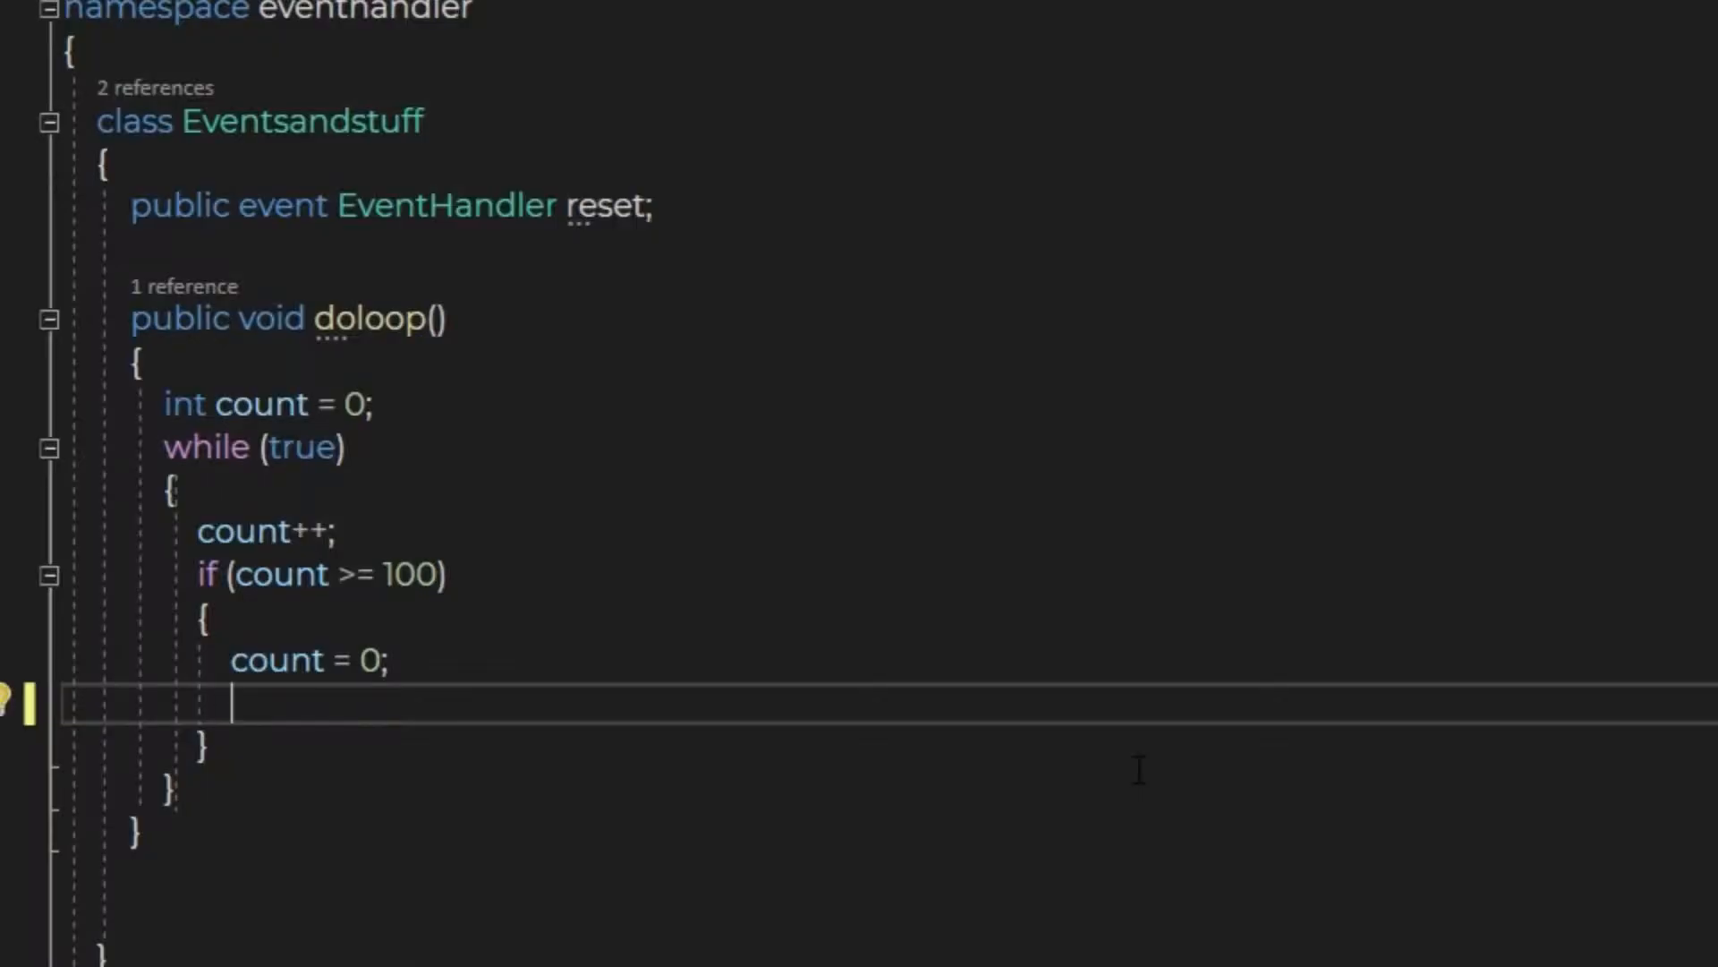
# Raise the event with reset.Invoke(this, ...) inside the if block when count resets.
pyautogui.write('reset')
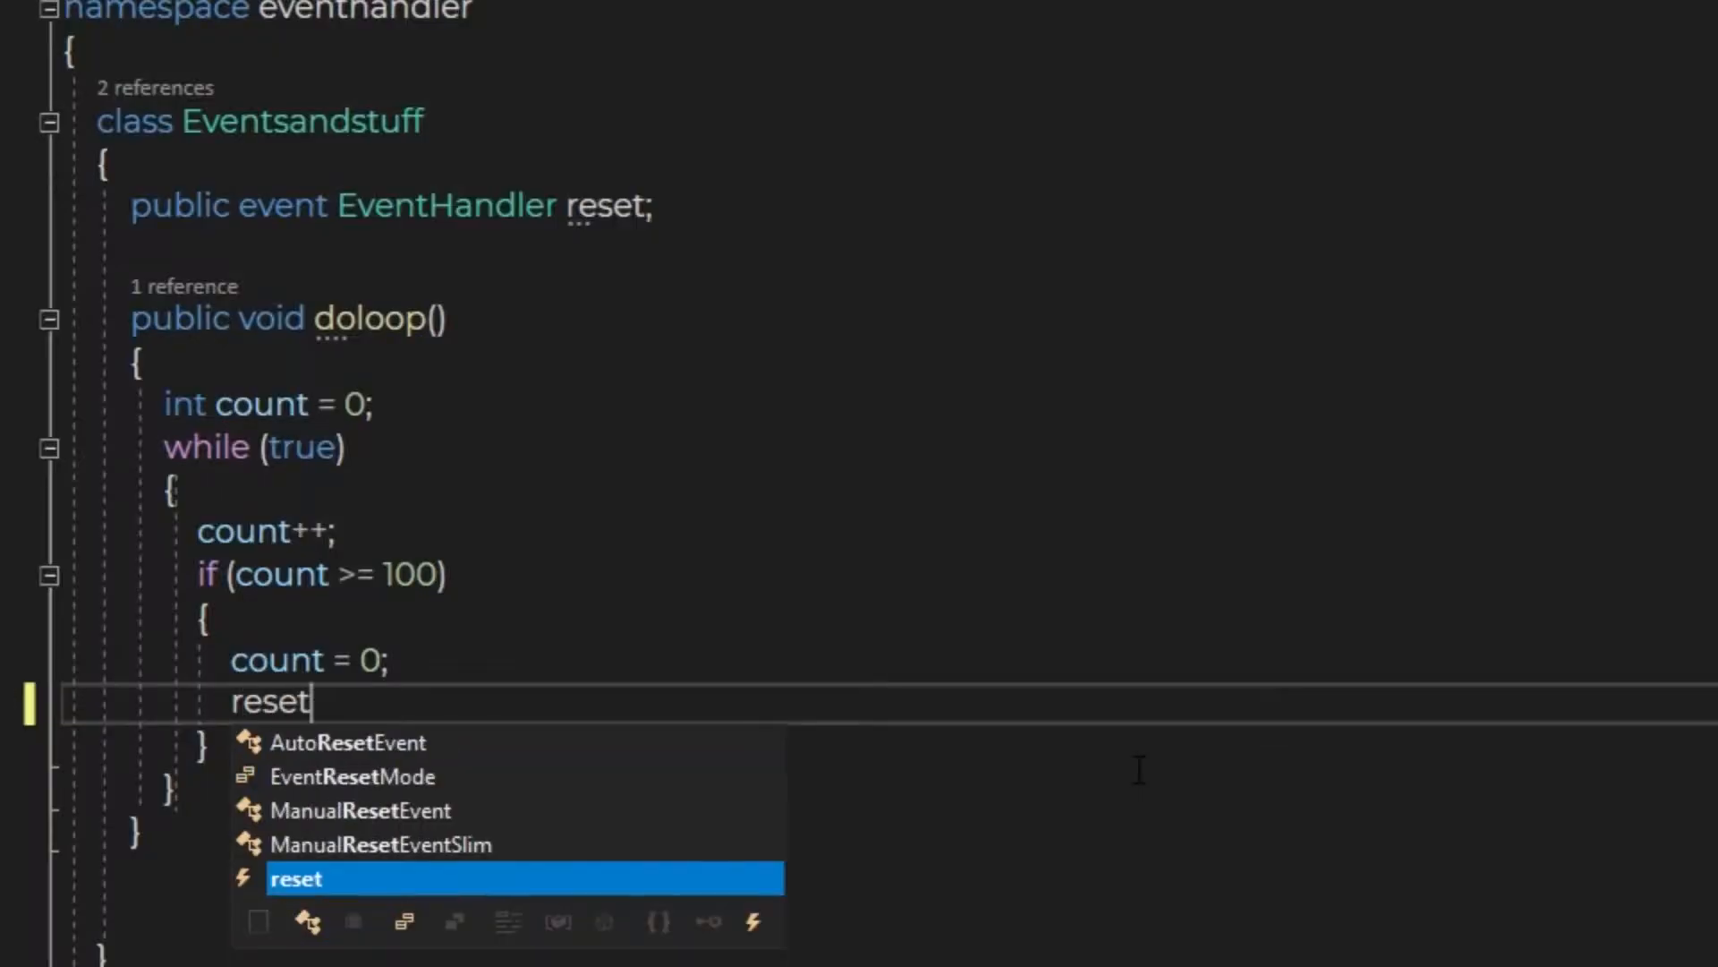
pyautogui.write('.Invoke')
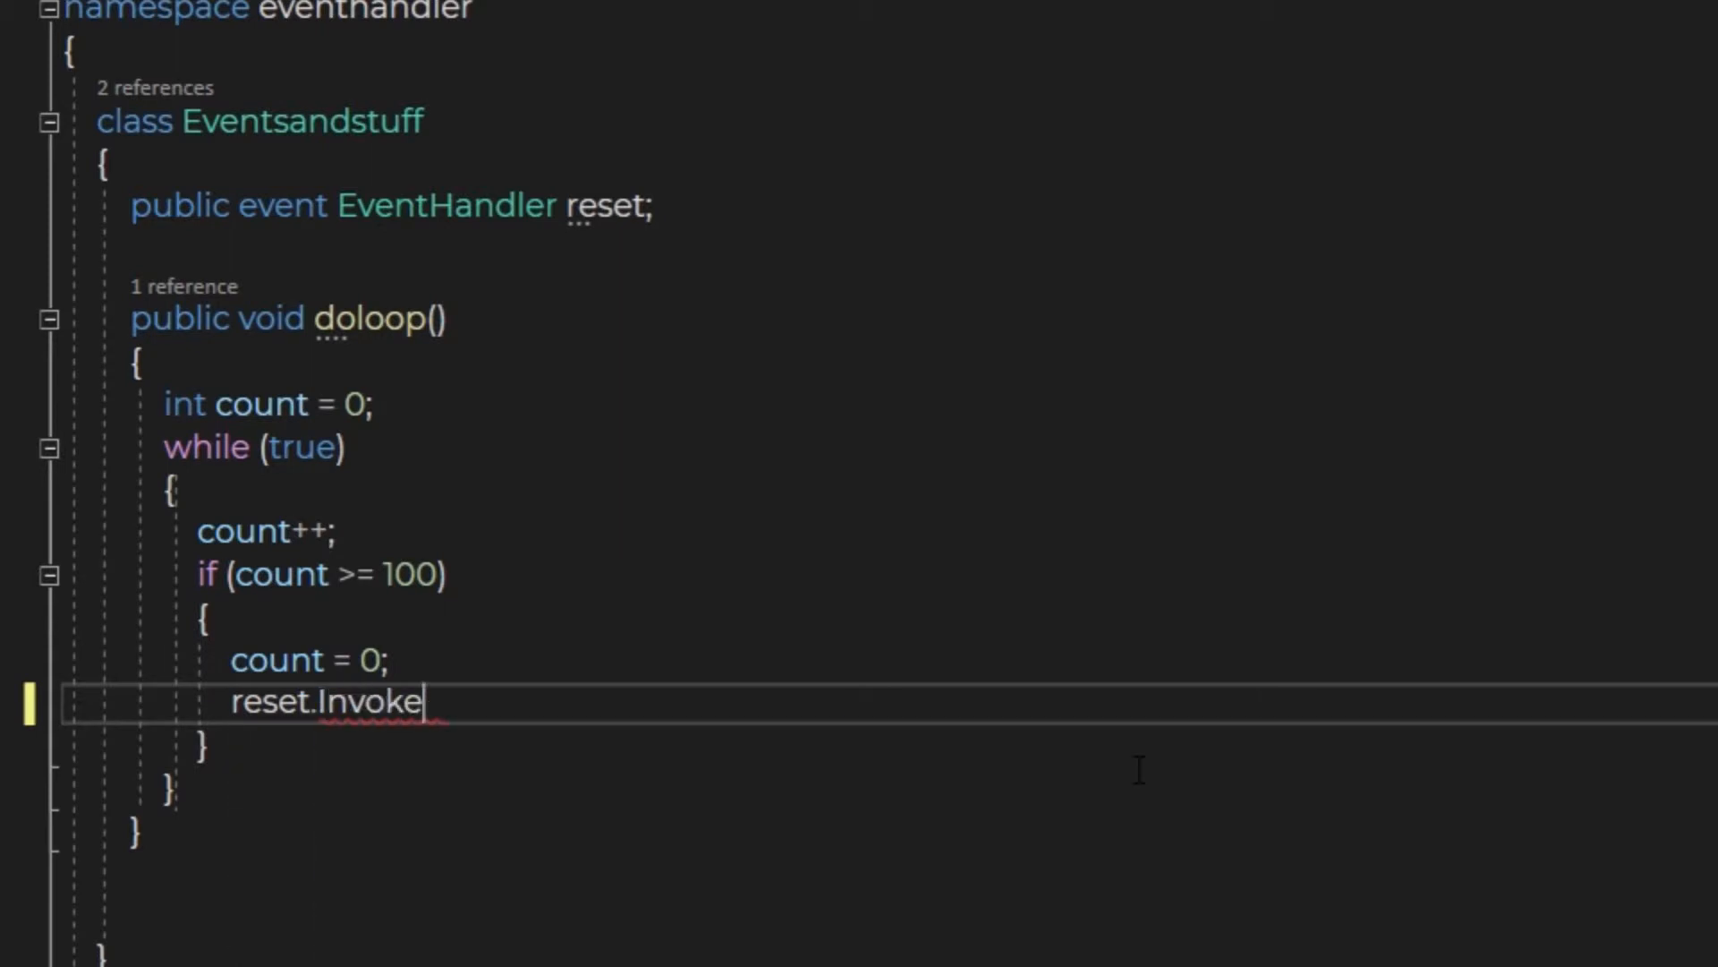
pyautogui.write('(th')
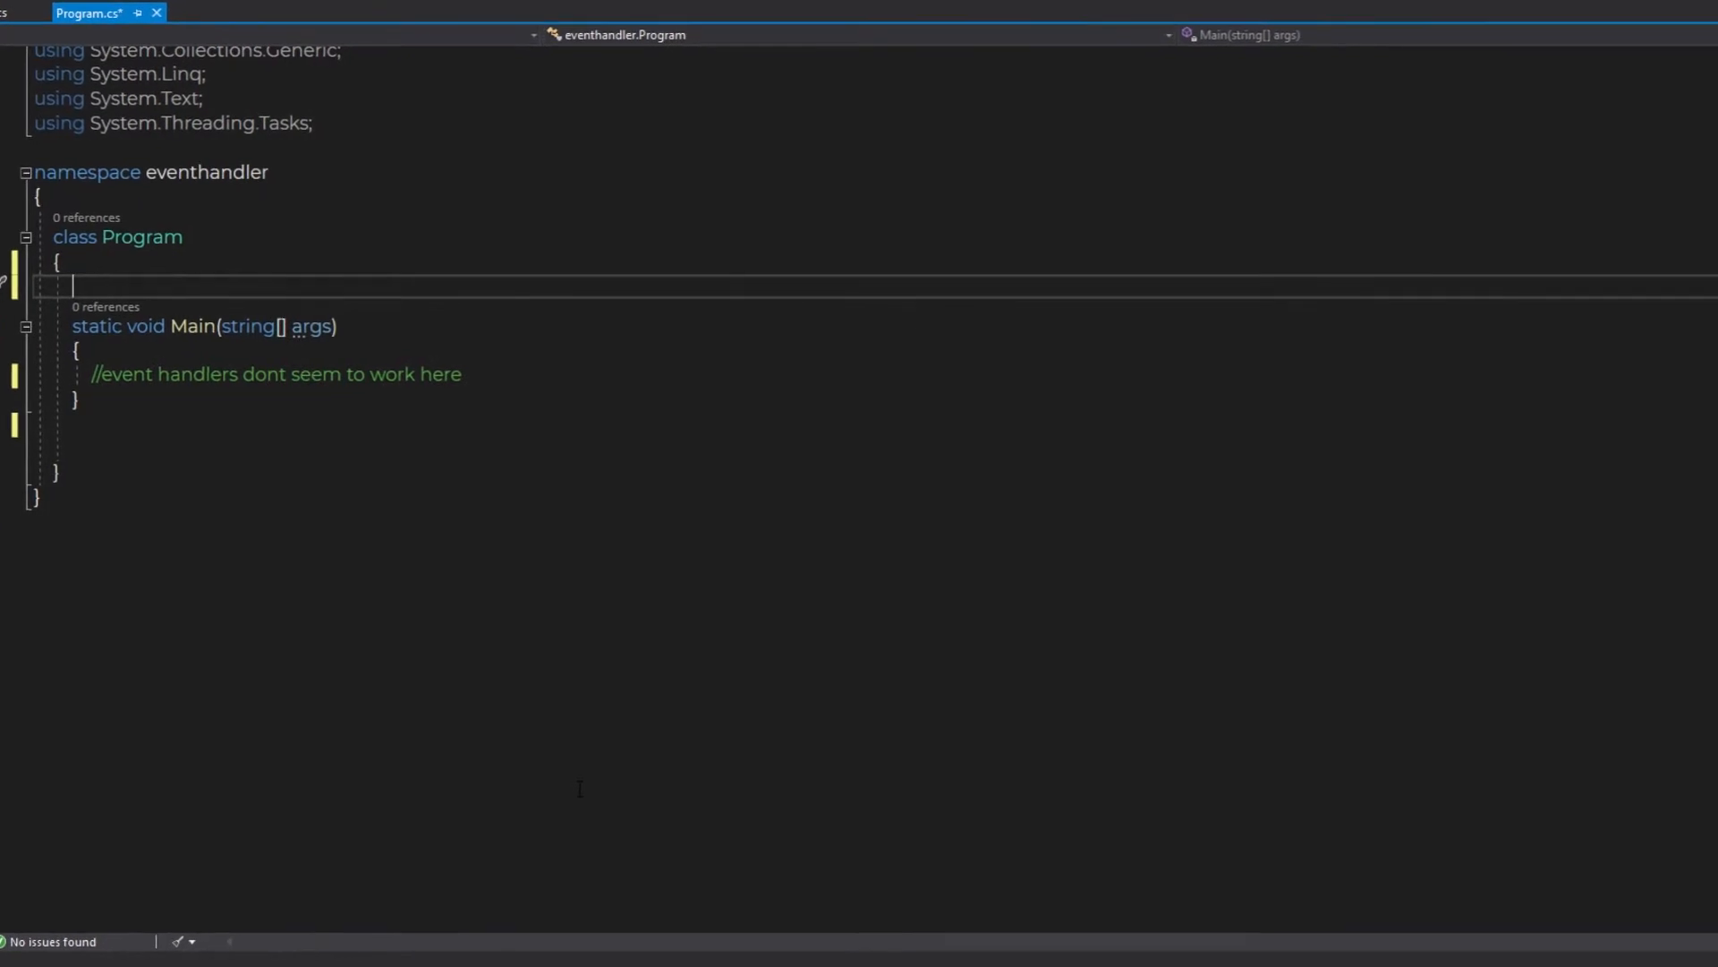
# Give Program a static Eventsandstuff field e initialized with a new instance.
pyautogui.write('static')
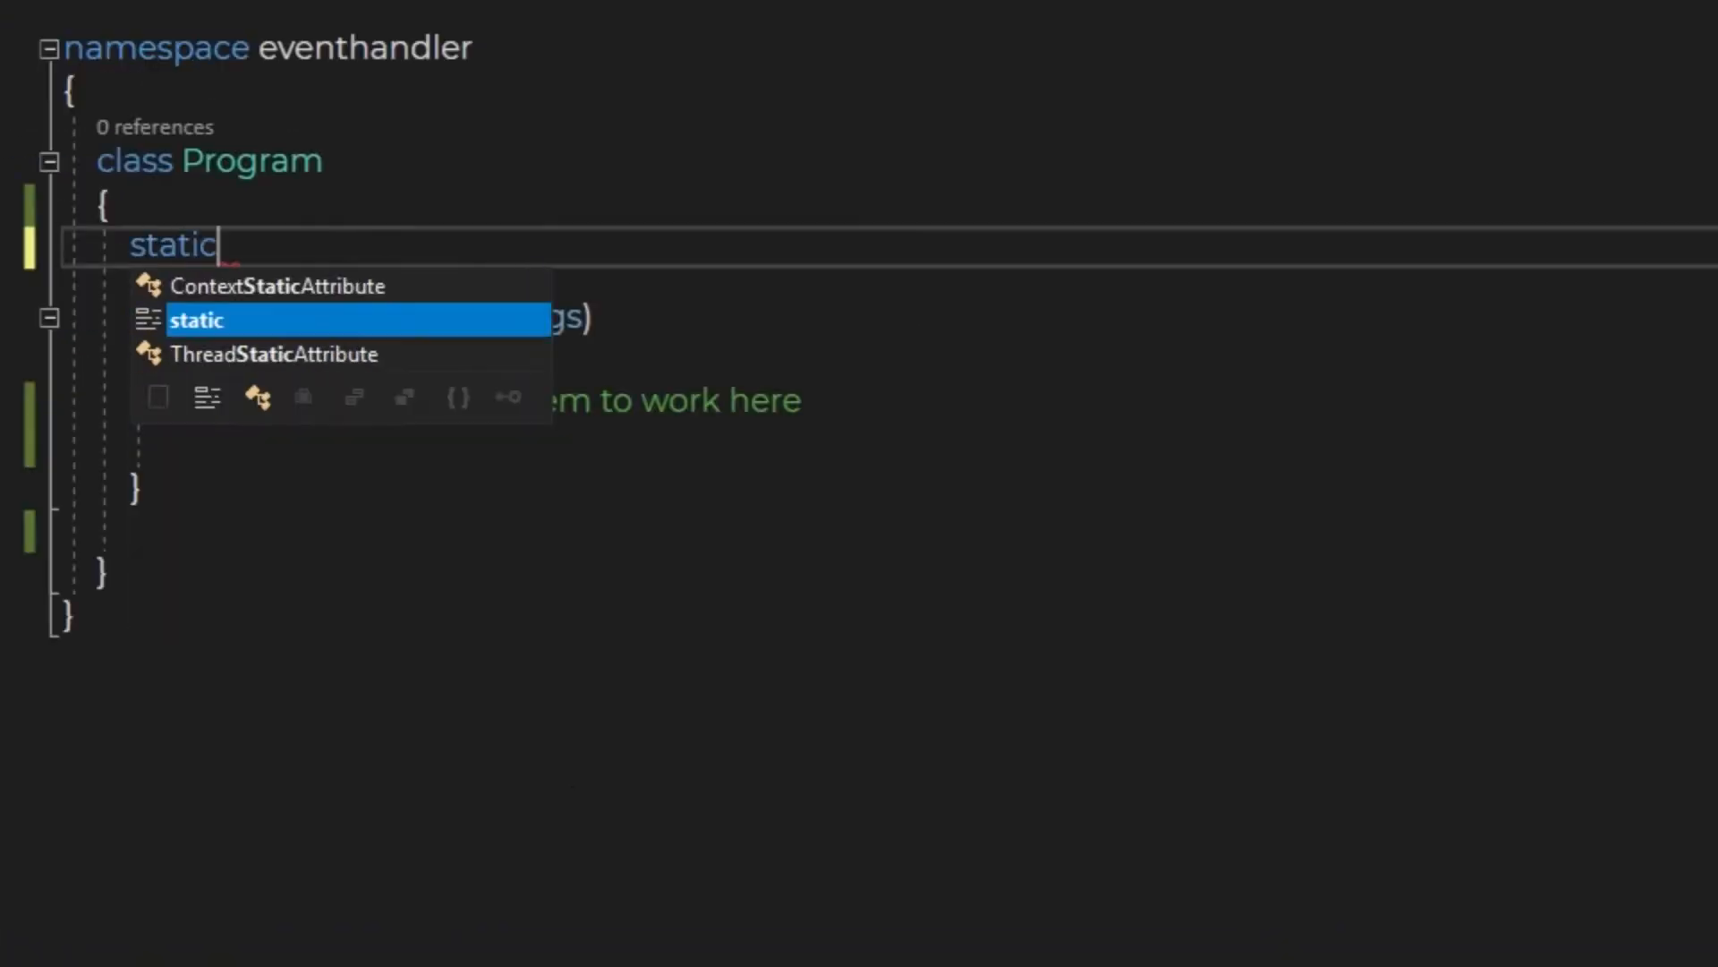
pyautogui.write('Eventsandstuff e = new Eventsandstuff();')
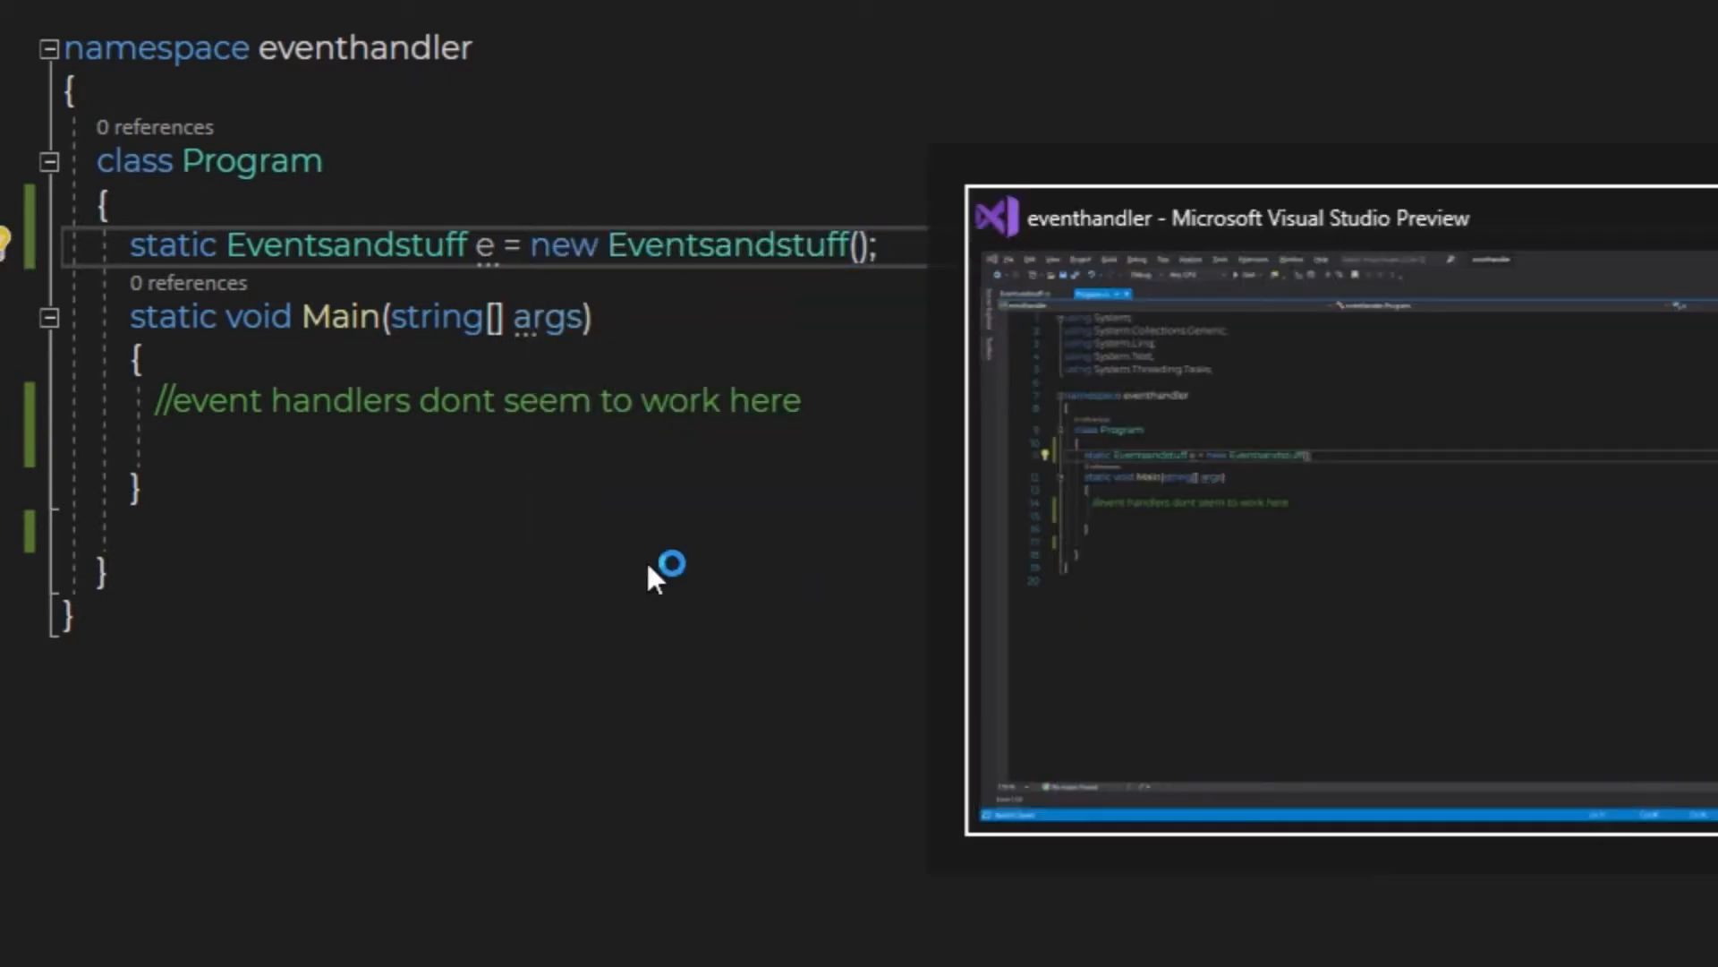
pyautogui.write('s')
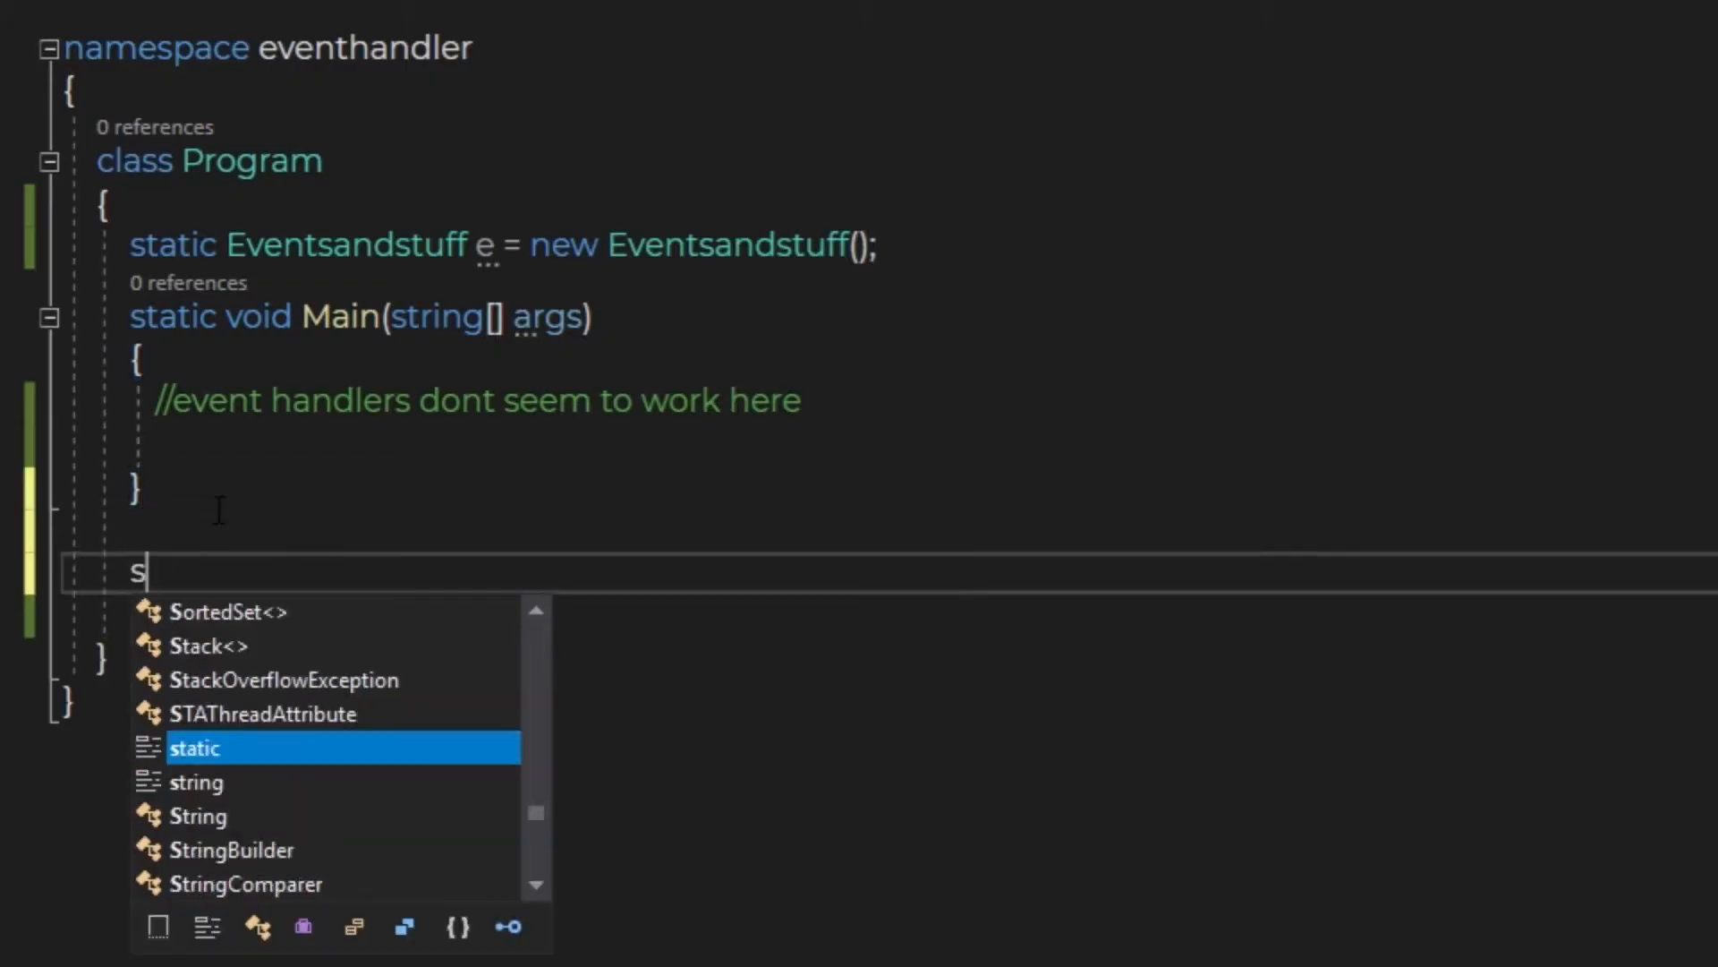
# Add an empty static void reset(object sender, EventArgs e) method below Main.
pyautogui.write('tatic void r')
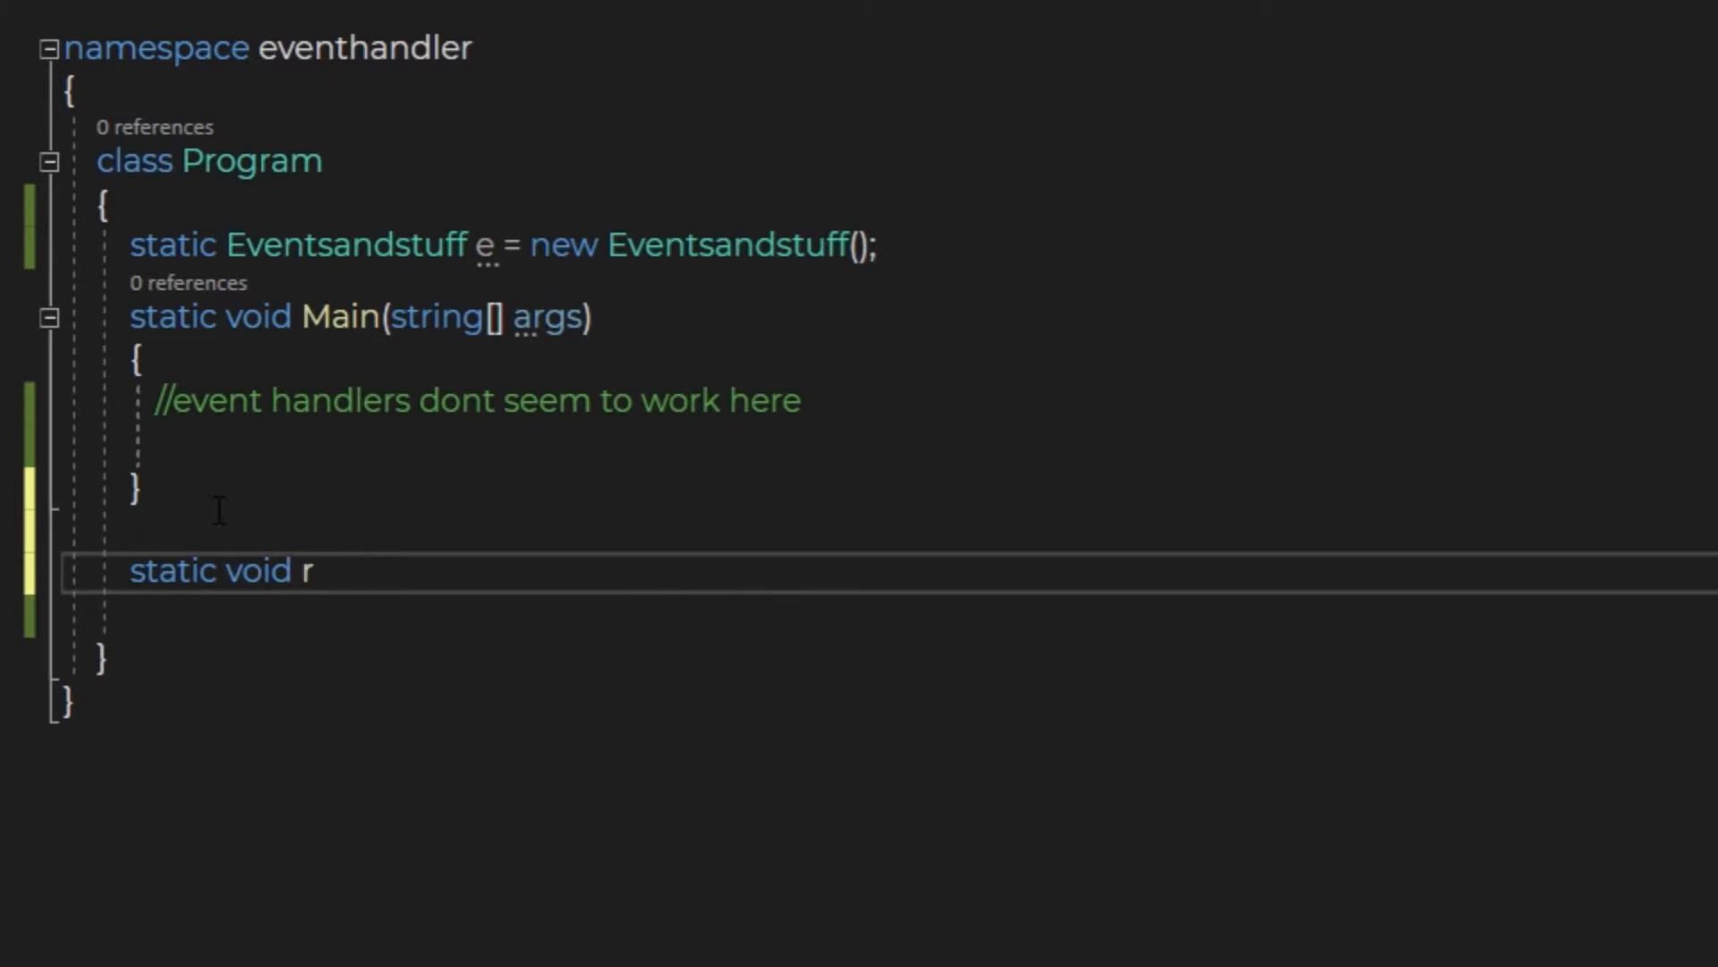
pyautogui.write('eset()')
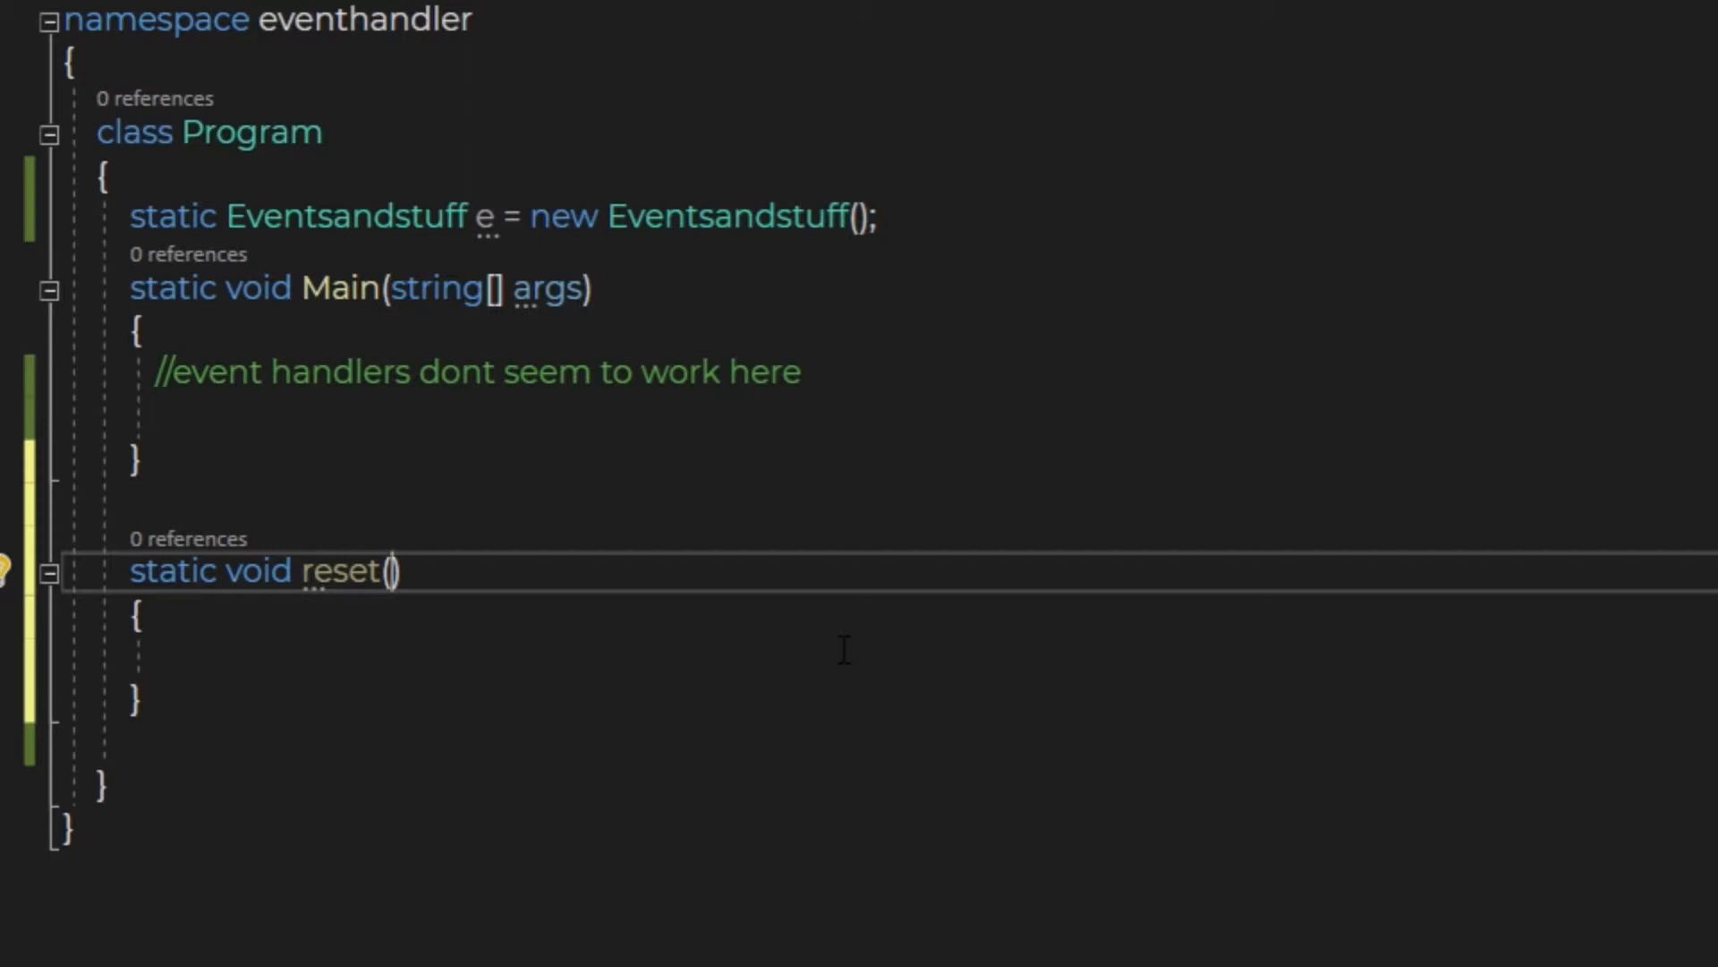
pyautogui.write('object sender, EventArgs e')
pyautogui.click(889, 655)
pyautogui.write('con')
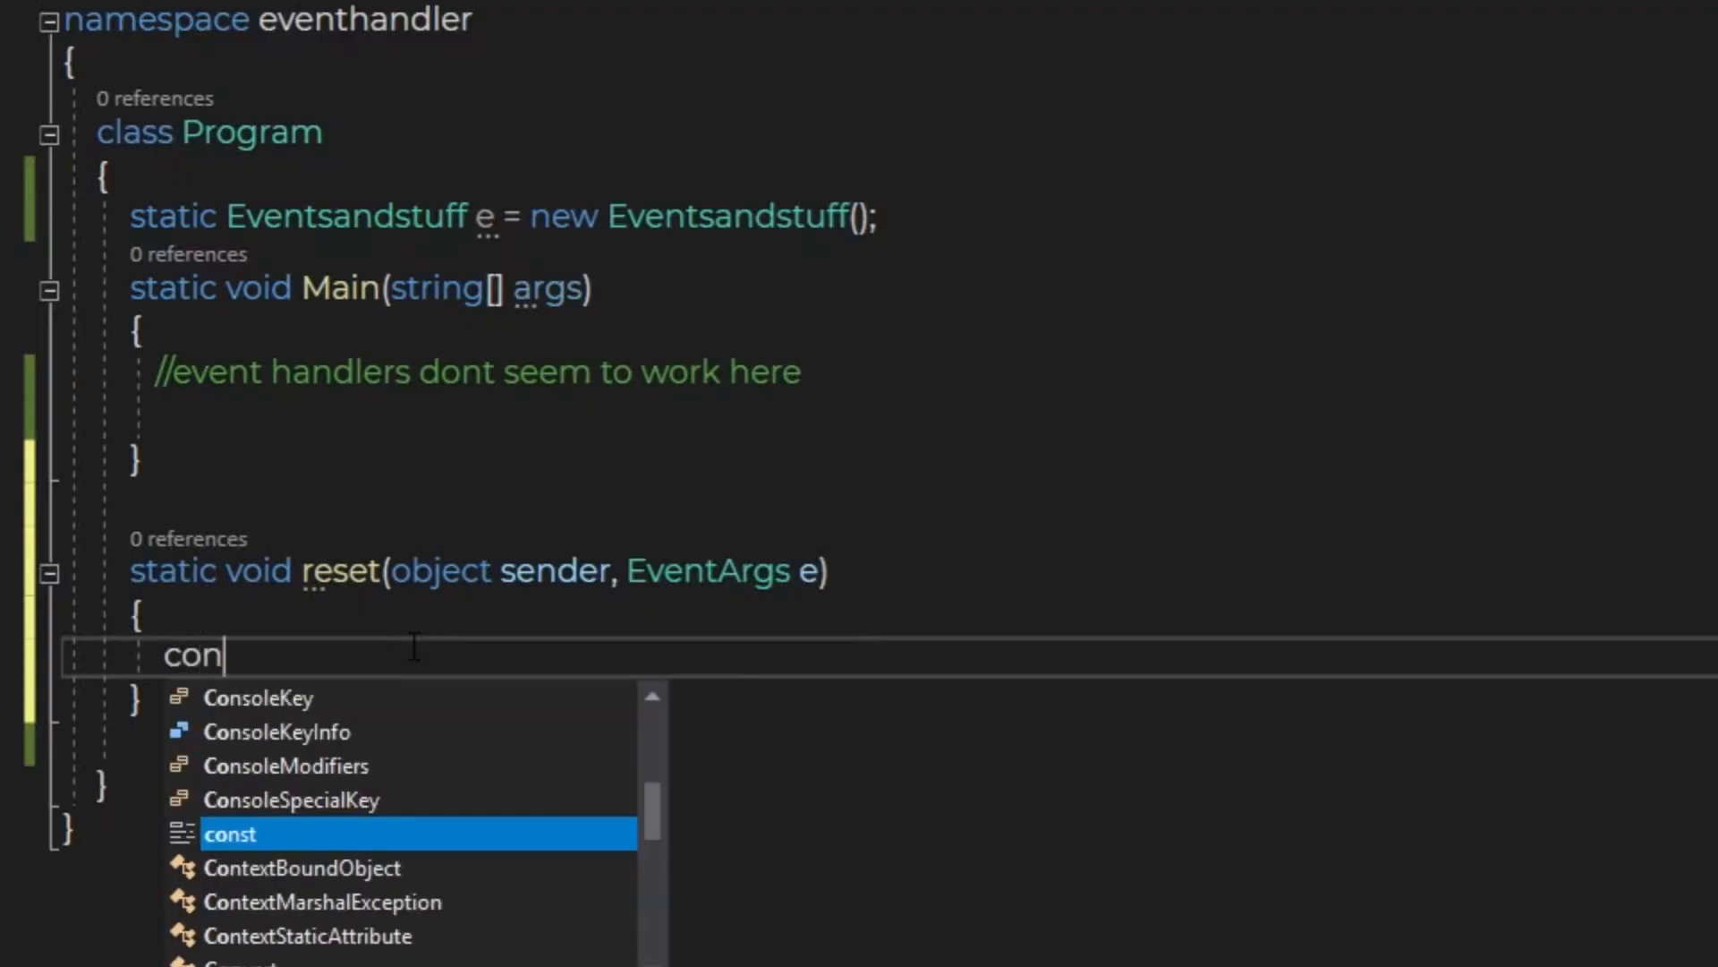
# Have reset print "Yay! The counter got reset!" with Console.WriteLine.
pyautogui.write('sole.writeLine(')
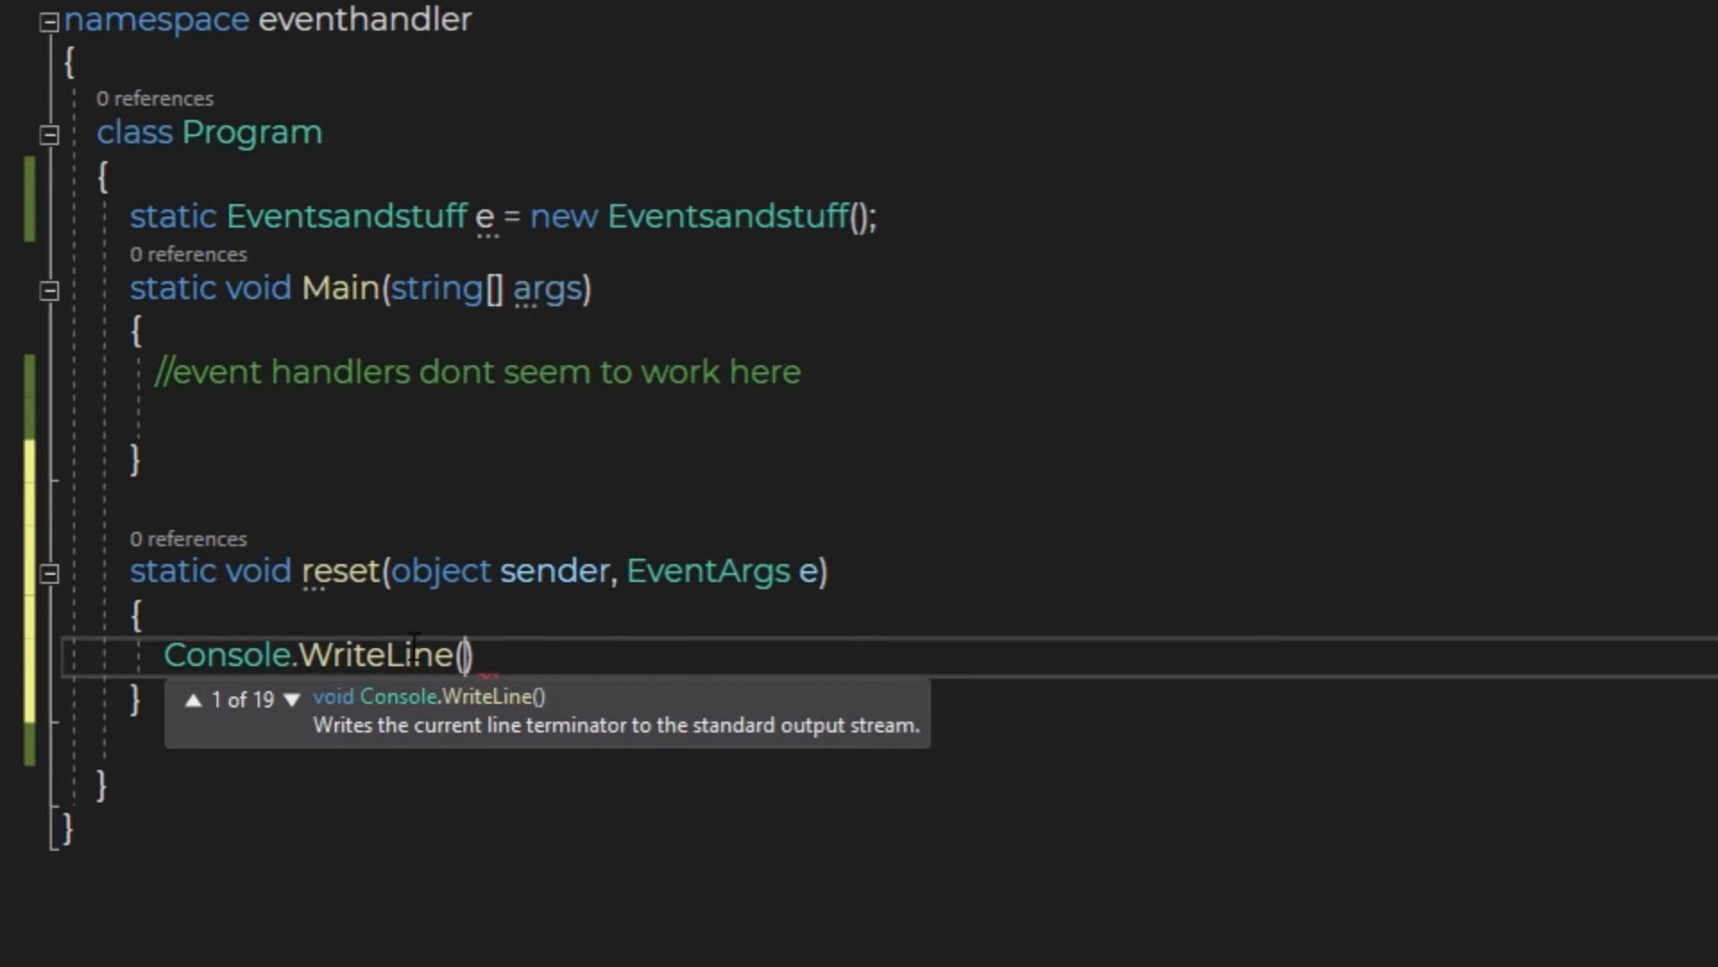
pyautogui.write('"Yay!"')
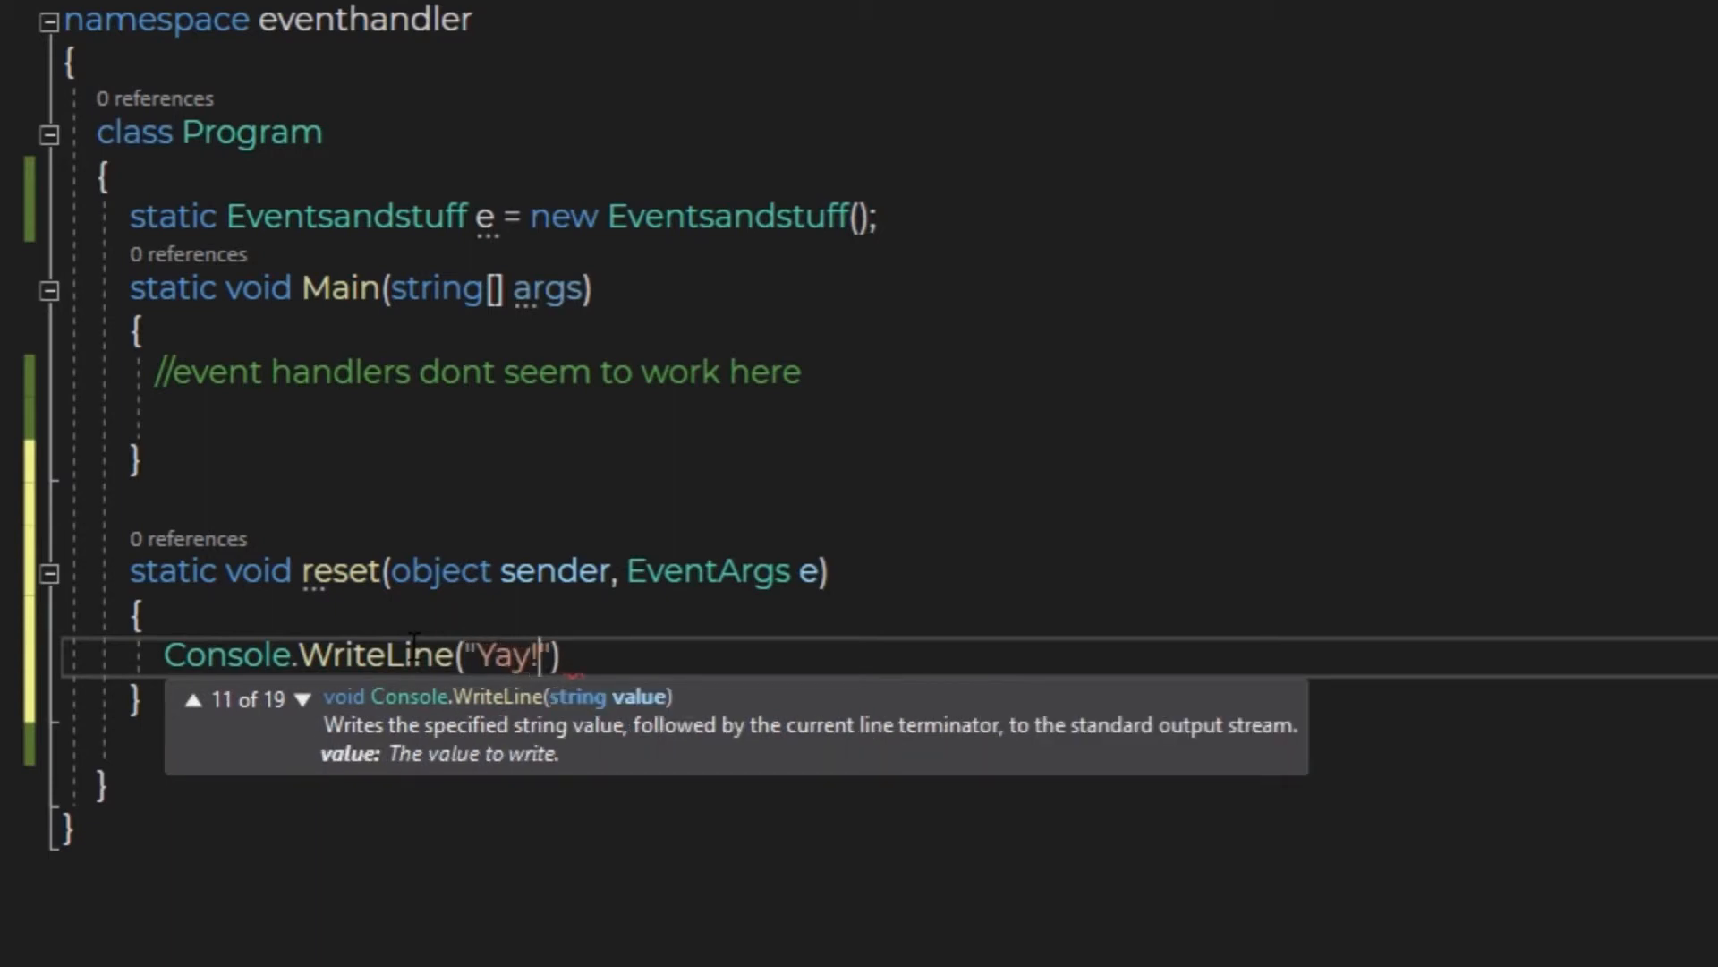
pyautogui.write('The counter got reset!')
pyautogui.click(932, 415)
pyautogui.write('e.')
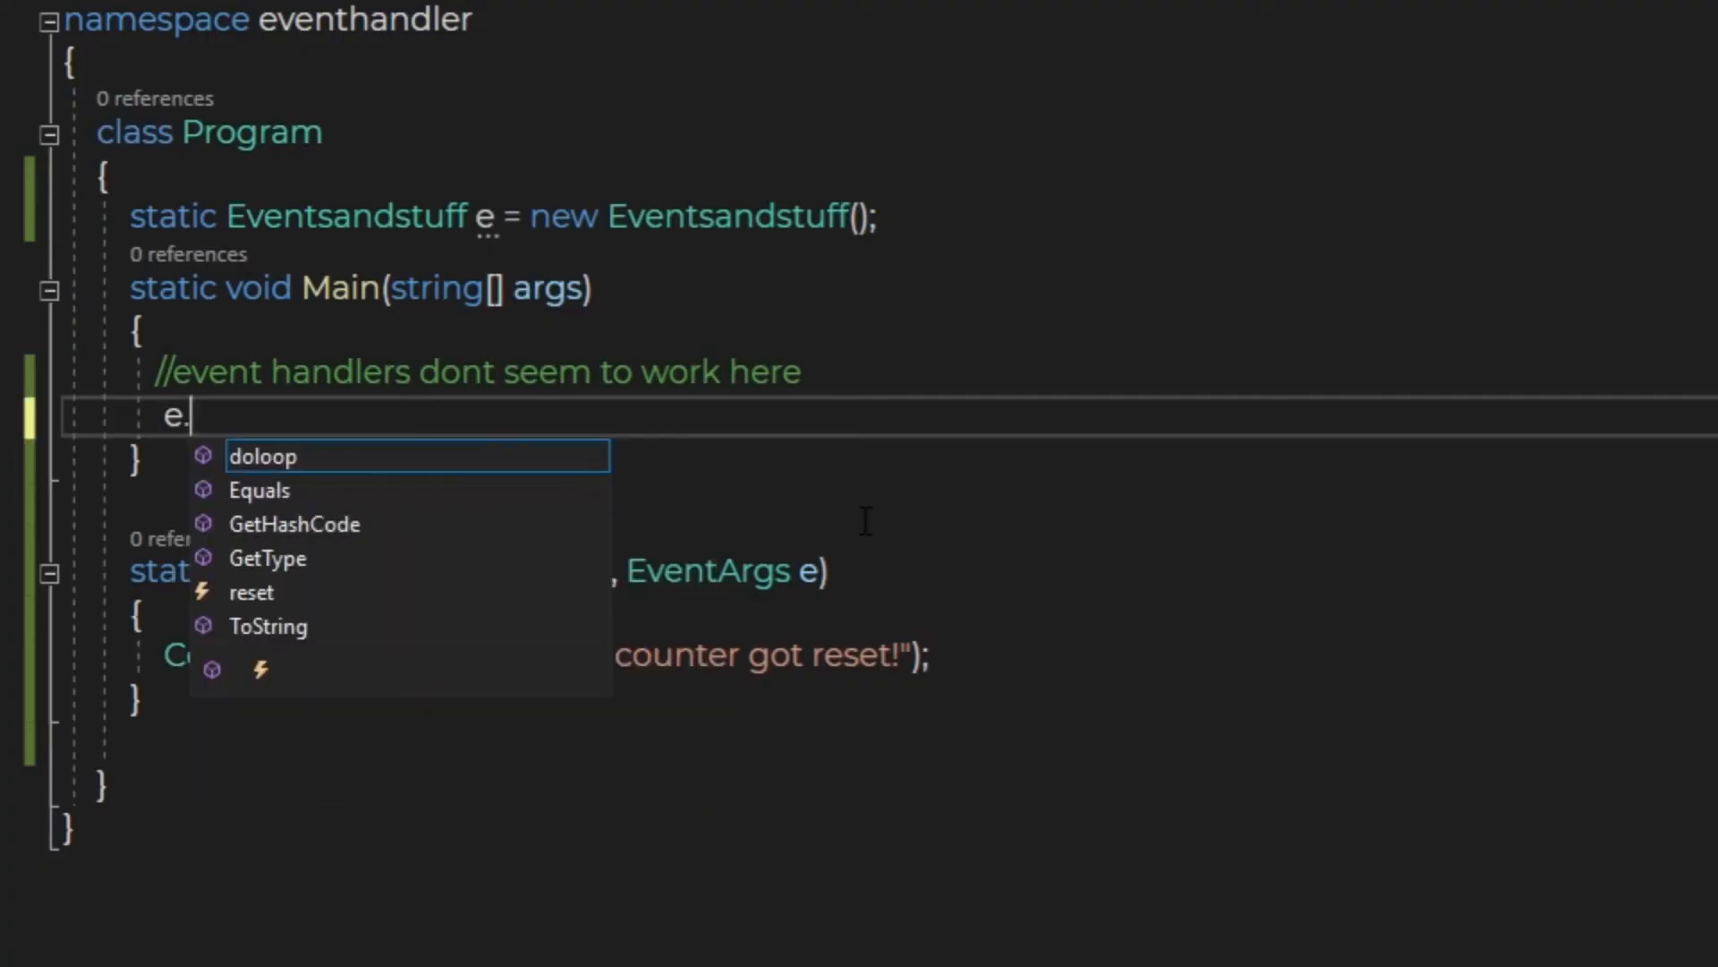
# In Main subscribe reset to e.reset and call e.doloop() via IntelliSense.
pyautogui.write('reset += reset;')
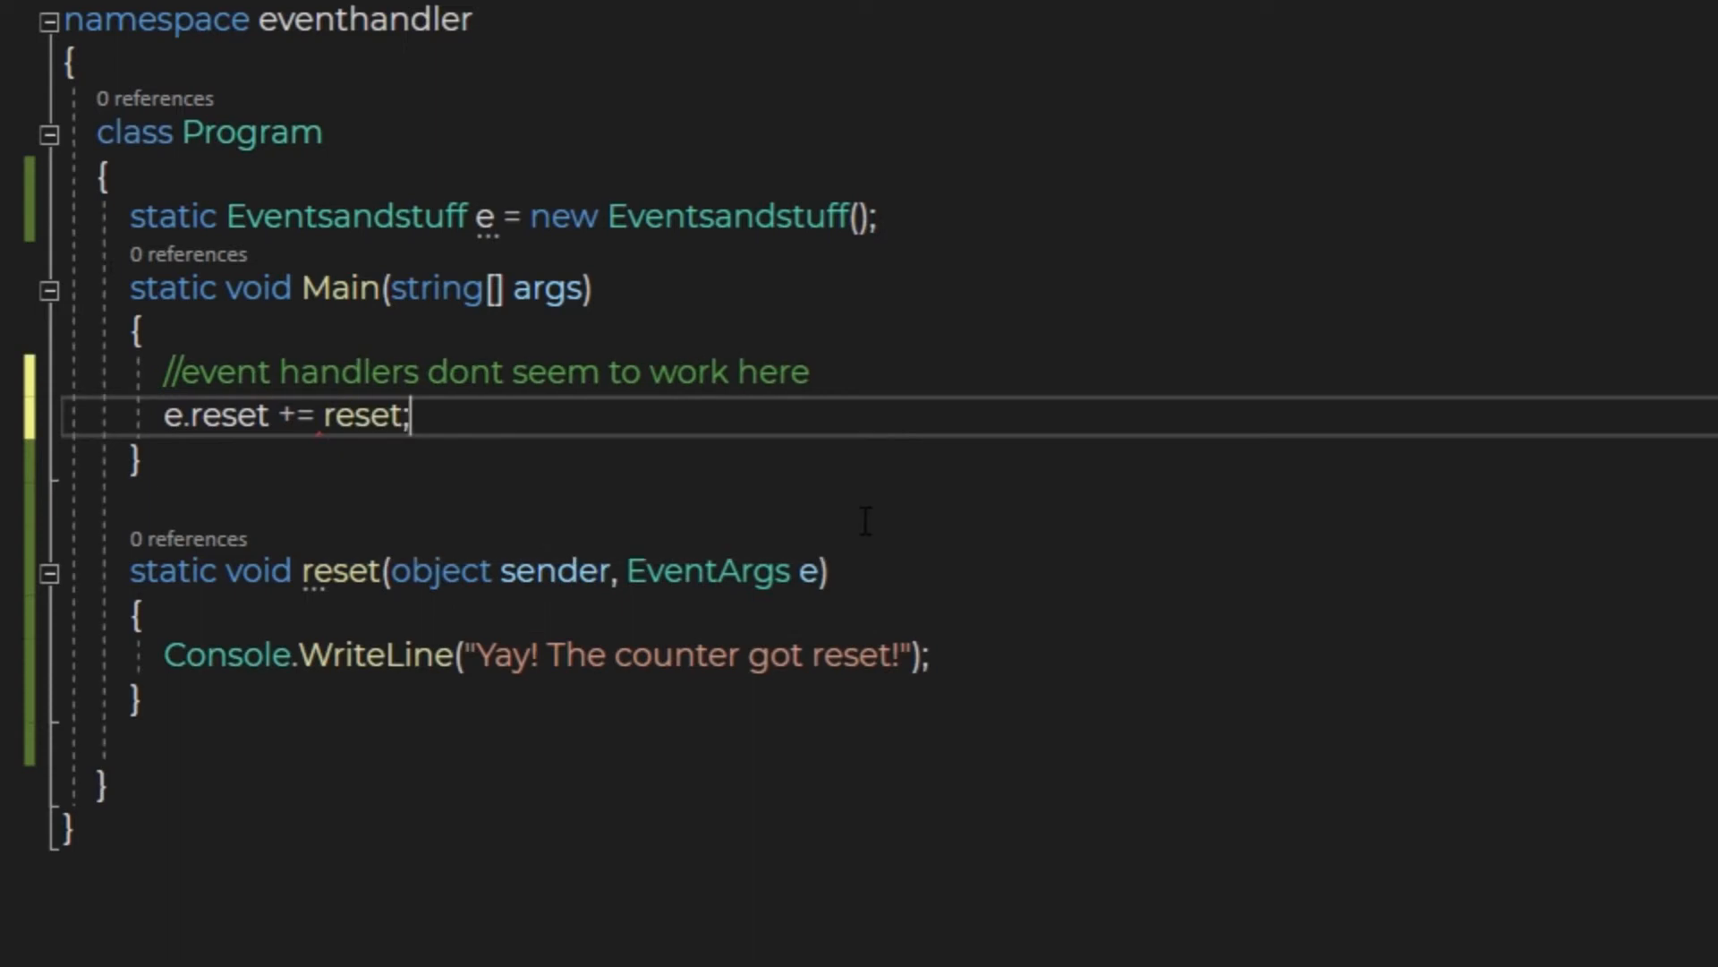
pyautogui.write('e.d')
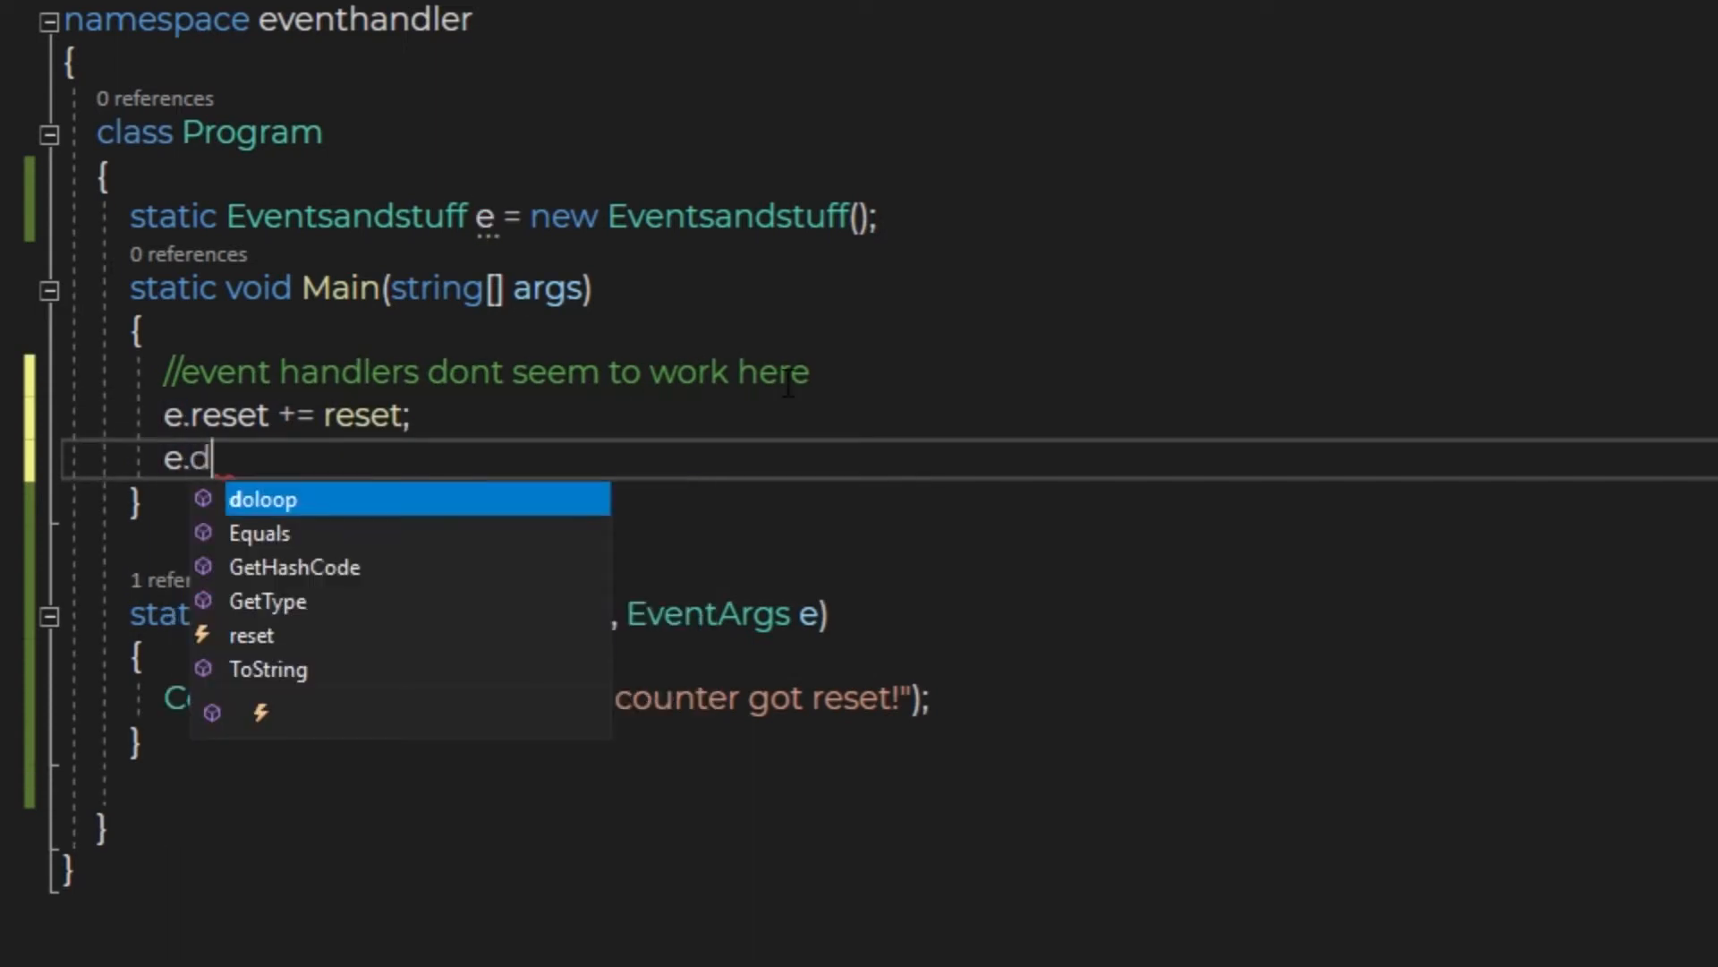
pyautogui.press('Tab')
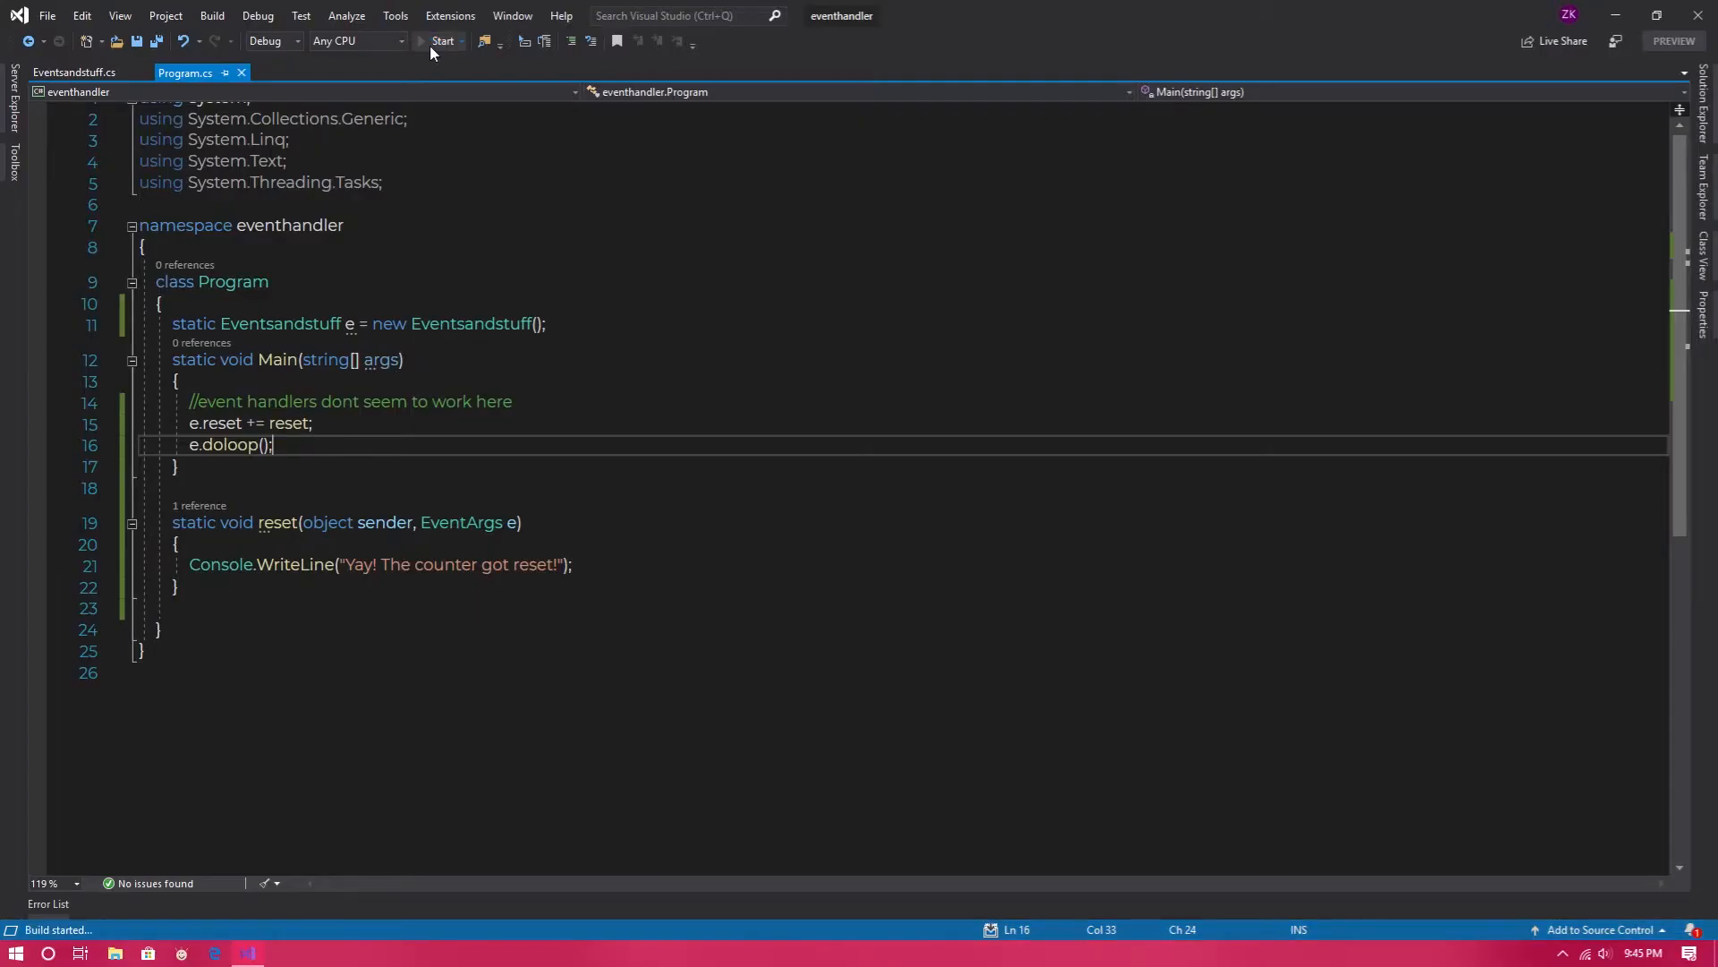
# Build and run the event handler console app with Start.
pyautogui.click(442, 41)
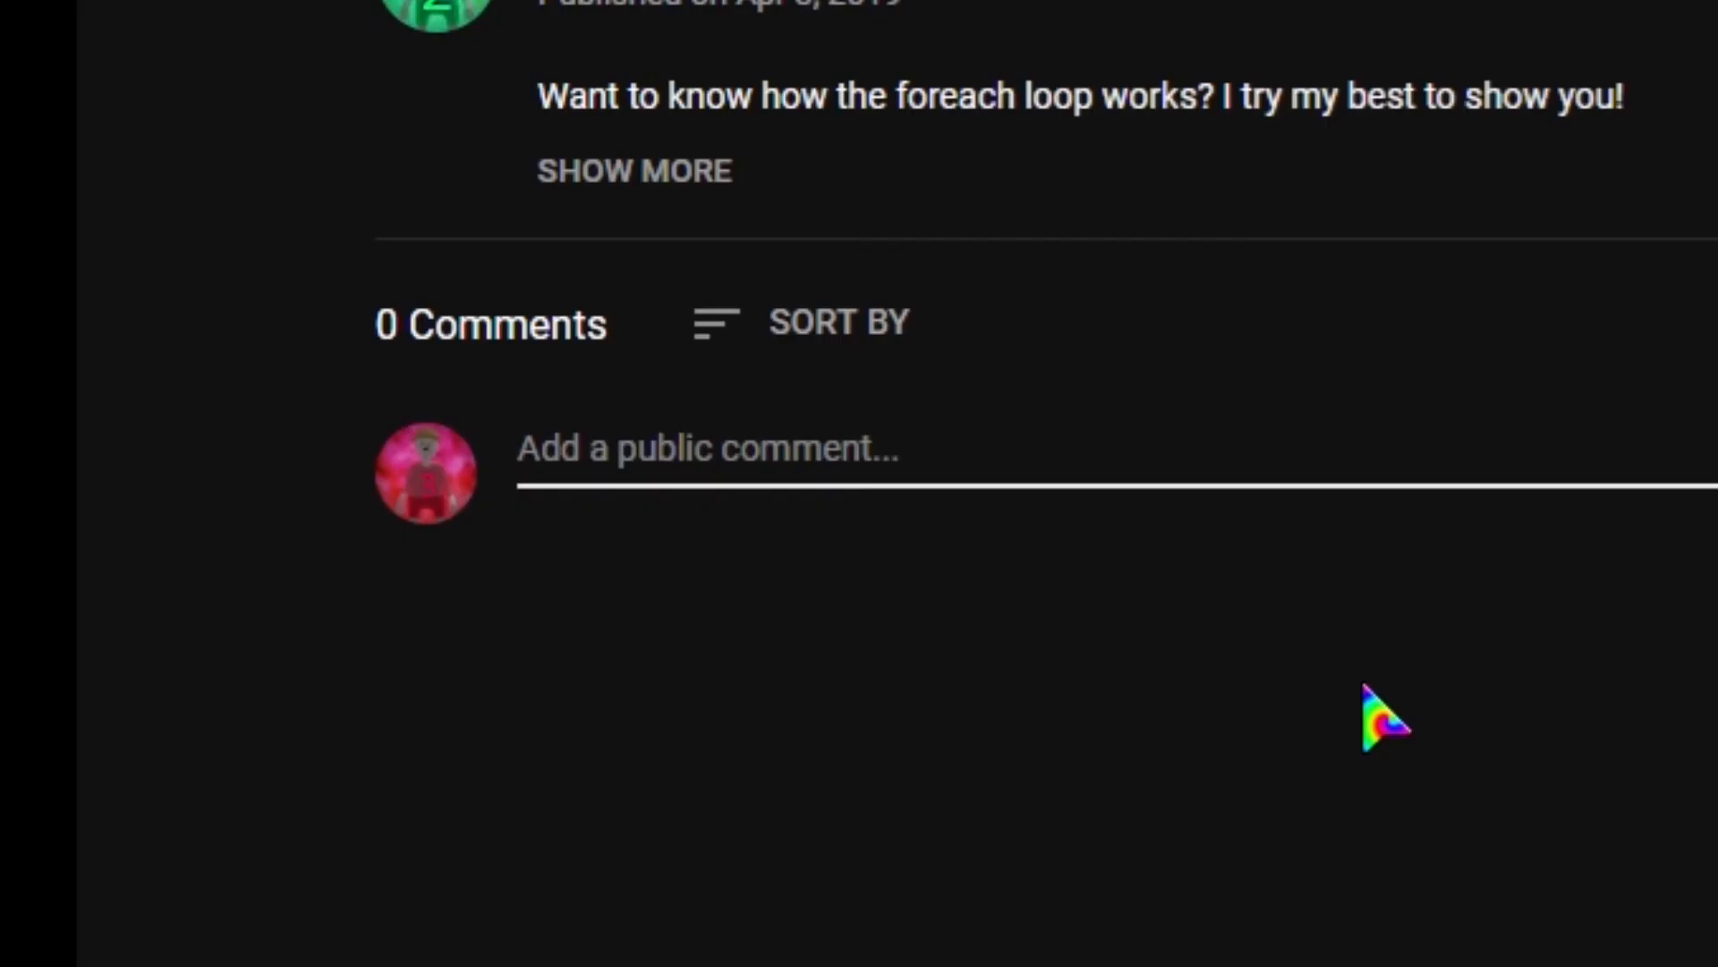
# Draft the YouTube comment "Please please I need that queue loop" under the foreach-loop video.
pyautogui.write('Please please I need that q')
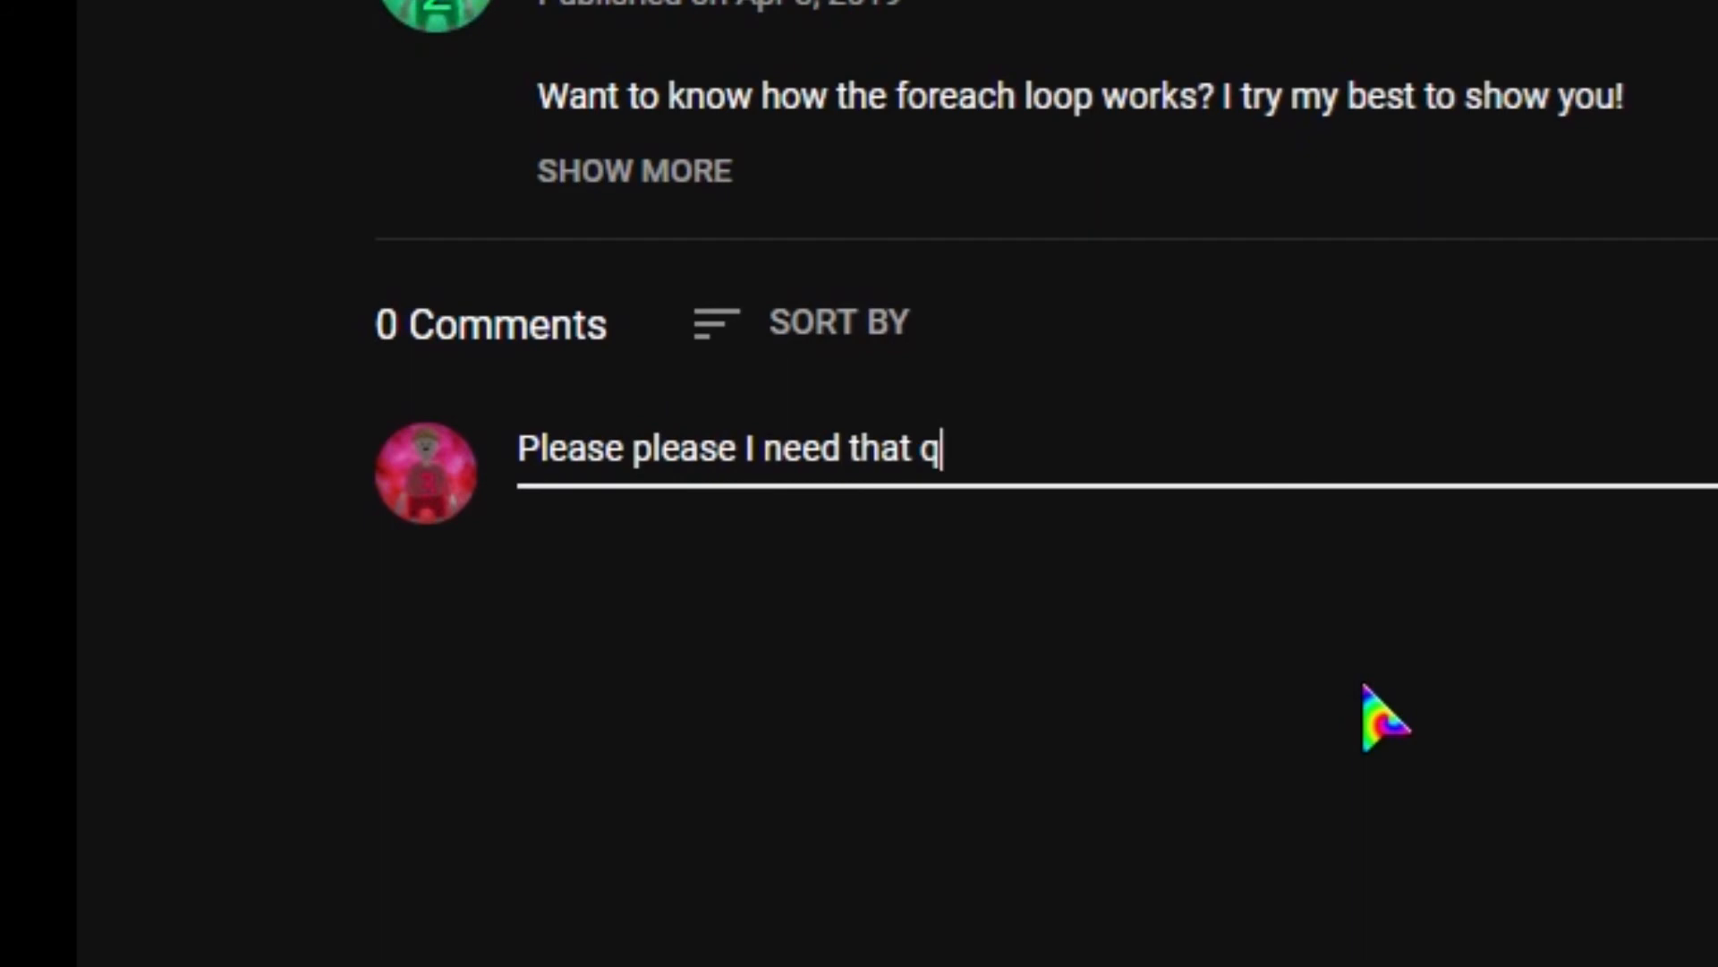
pyautogui.write('ueue loop')
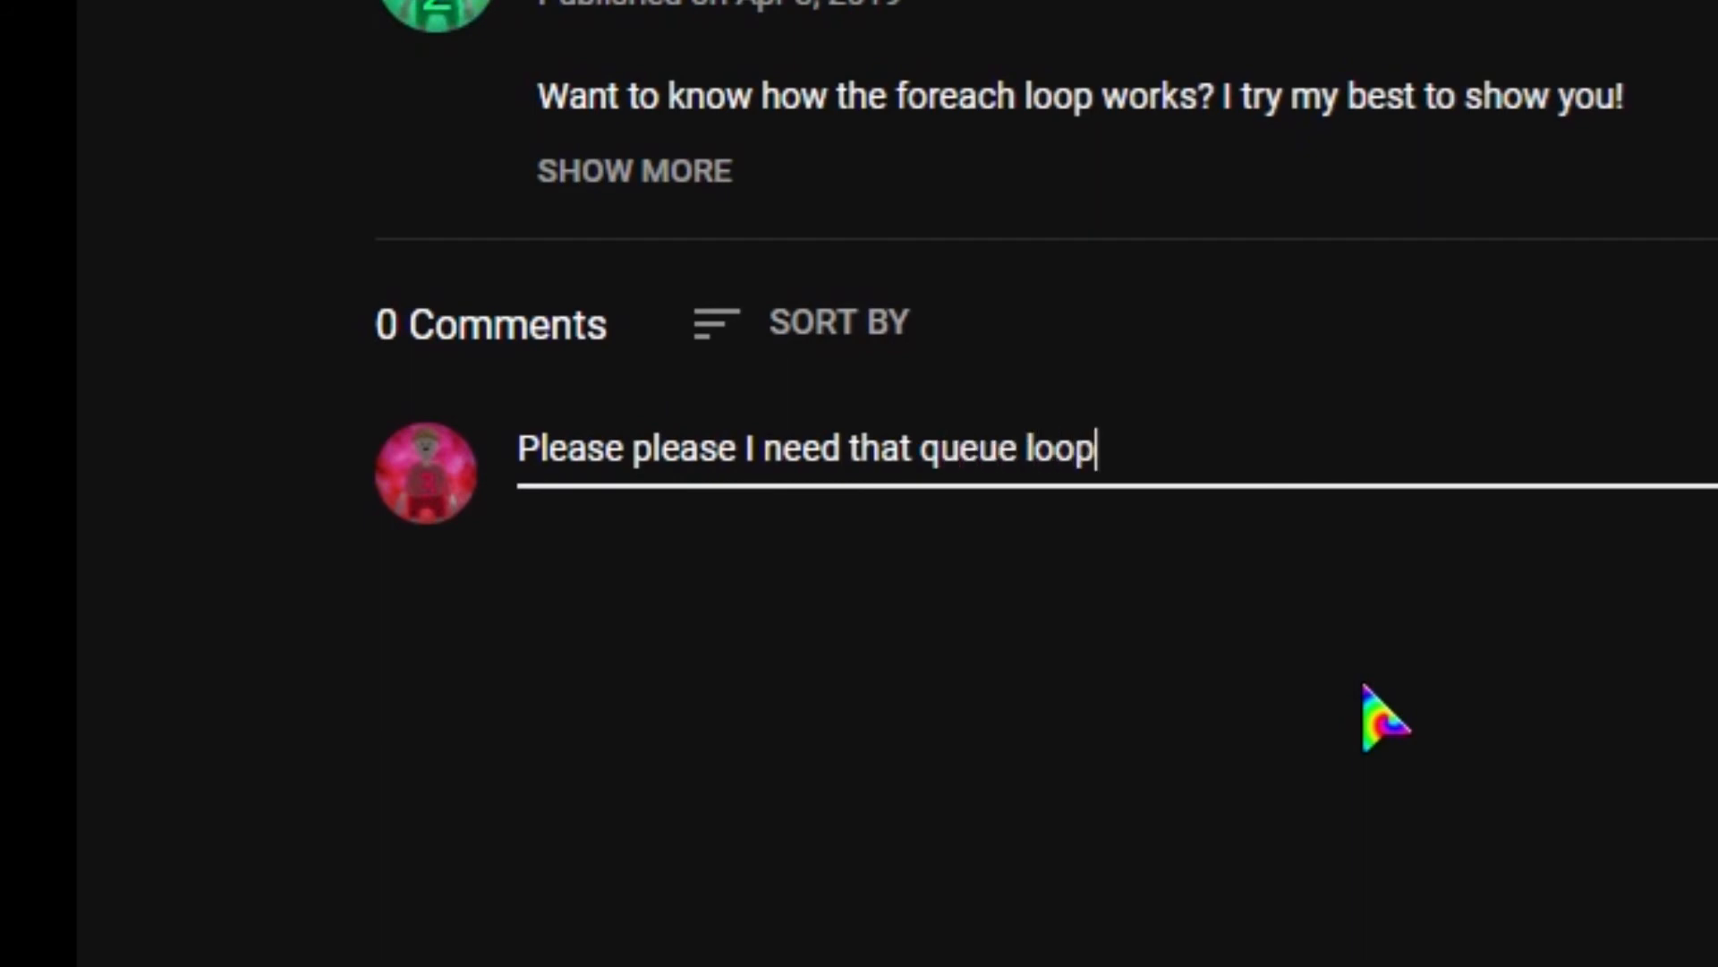